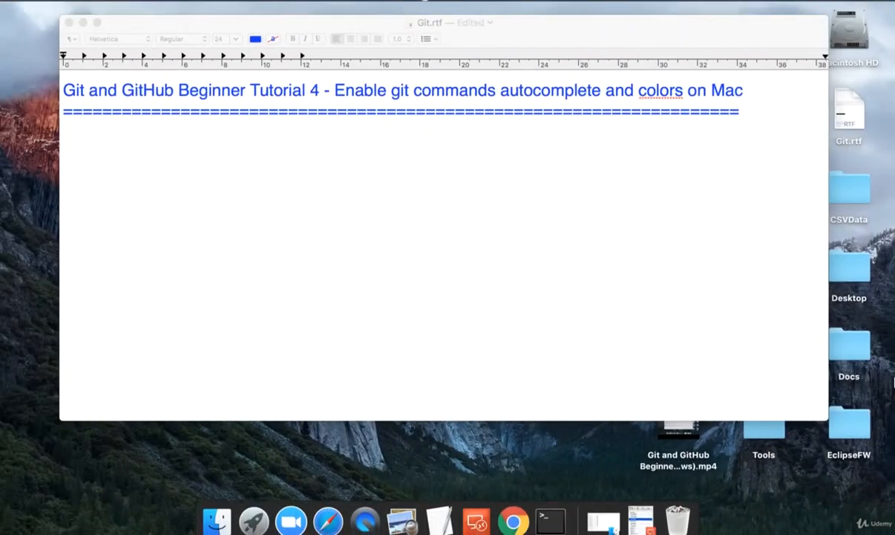
pyautogui.moveTo(191, 143)
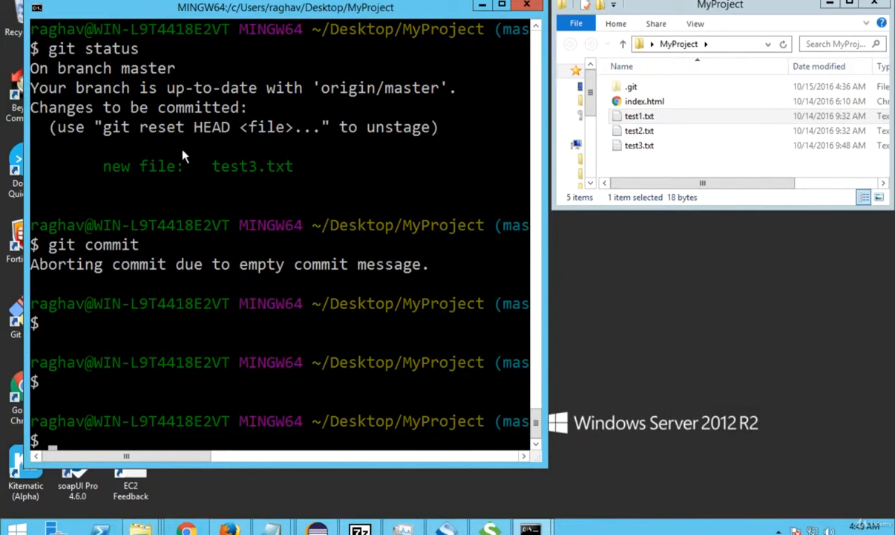
pyautogui.moveTo(116, 389)
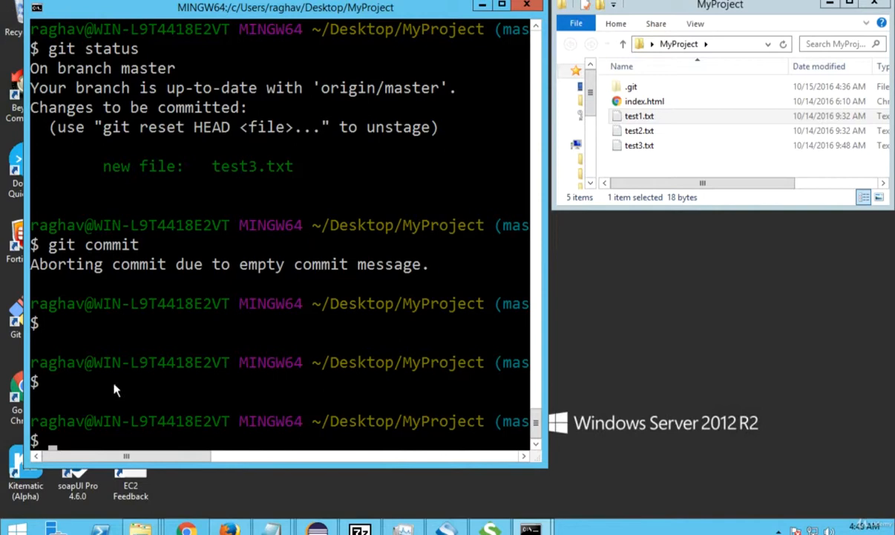
# Run git status in Git Bash, confirming test3.txt is staged as a new file on master.
pyautogui.click(116, 440)
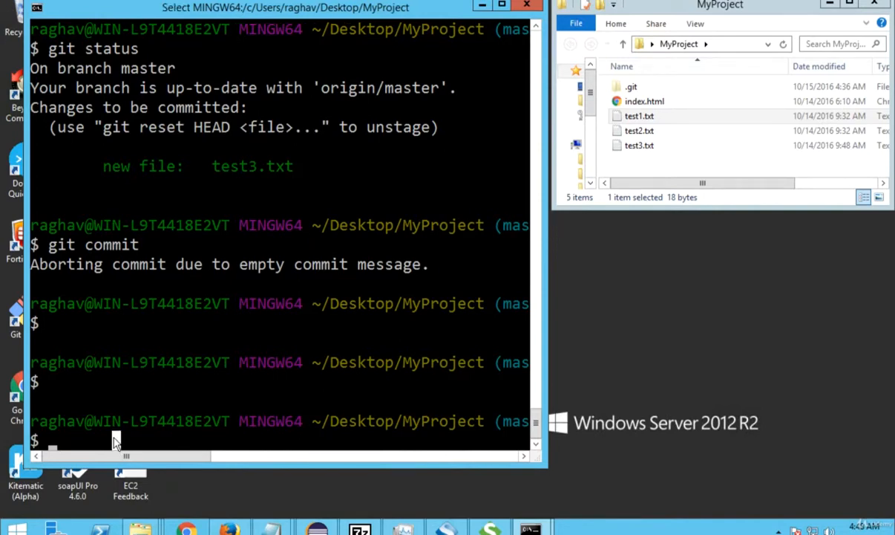
pyautogui.write('gi')
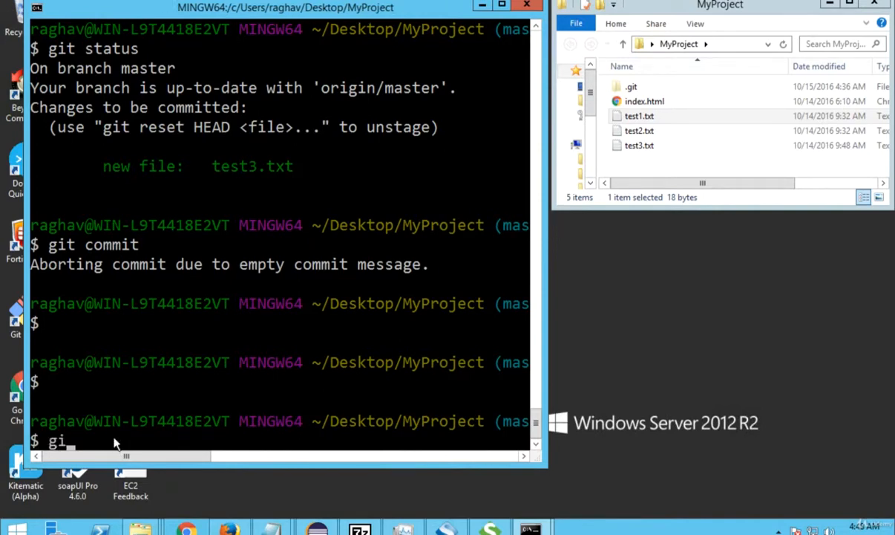
pyautogui.write('st')
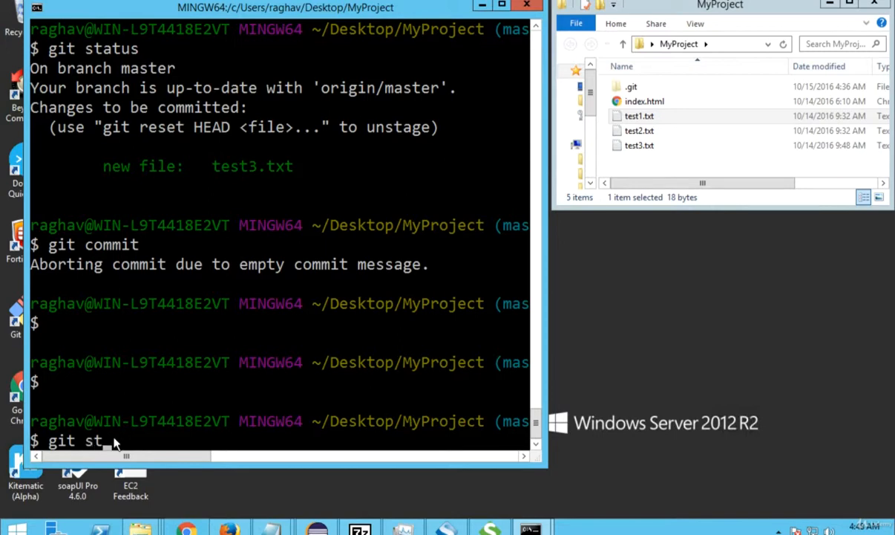
pyautogui.write('at')
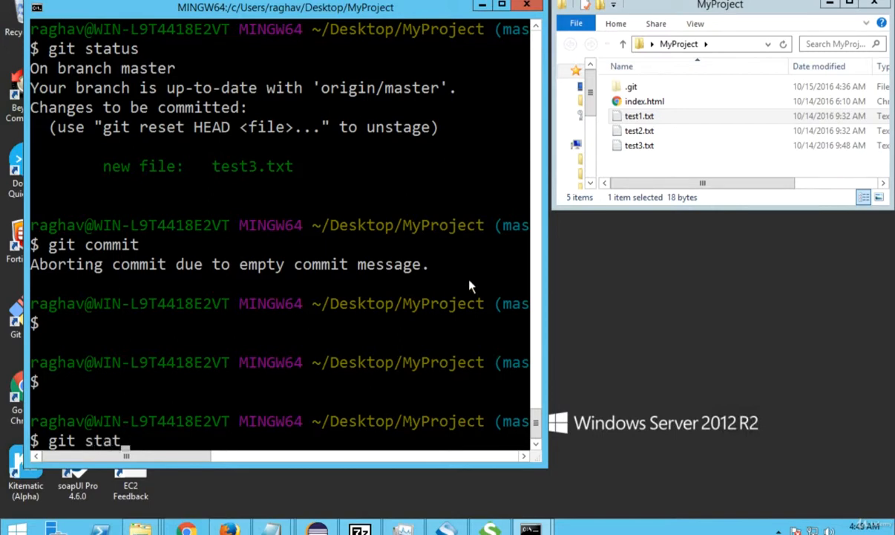
pyautogui.write('us')
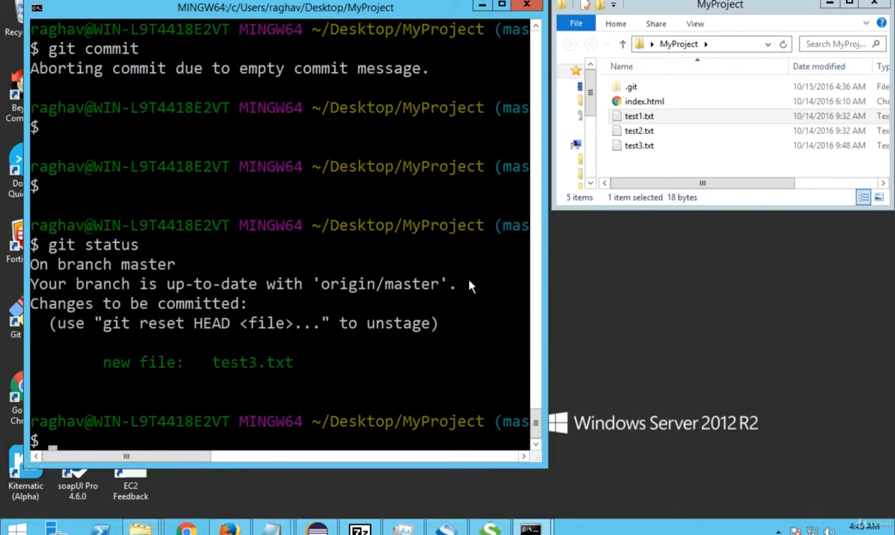
pyautogui.moveTo(134, 369)
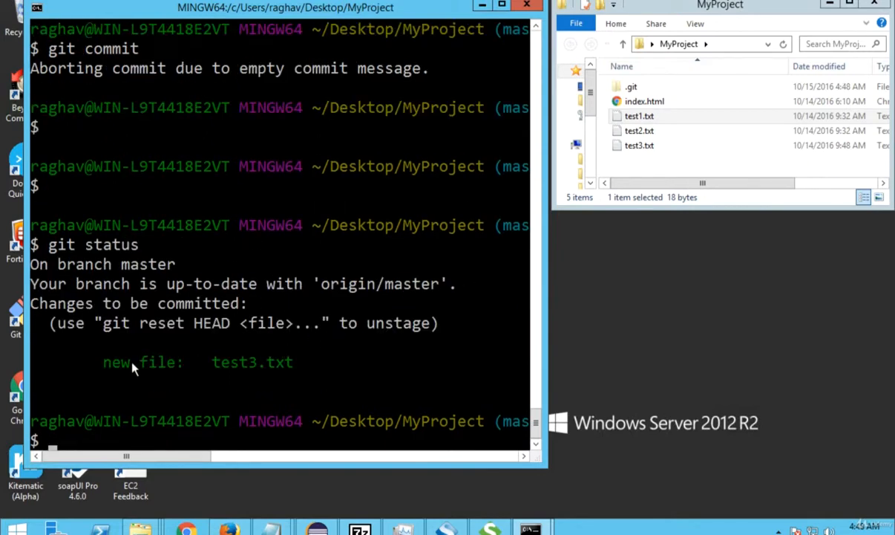
pyautogui.moveTo(199, 379)
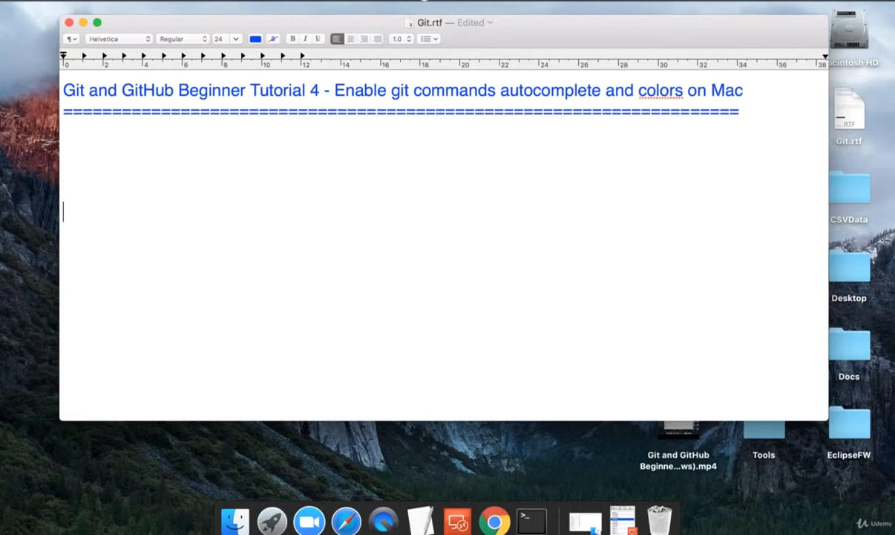
# Write the 'For autocomplete' heading and 'Step 1 : put git-completion.bash script to your home dir.'.
pyautogui.write('For')
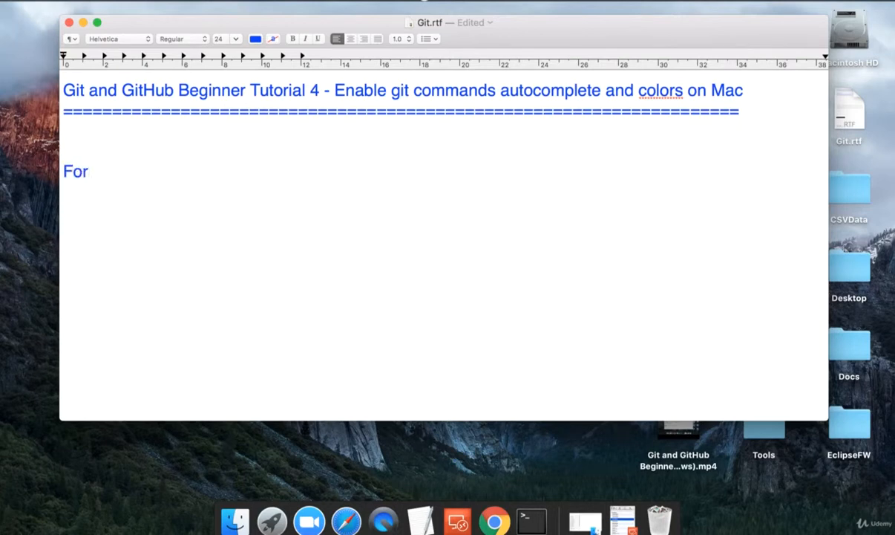
pyautogui.write('autocomplete')
pyautogui.write('--------')
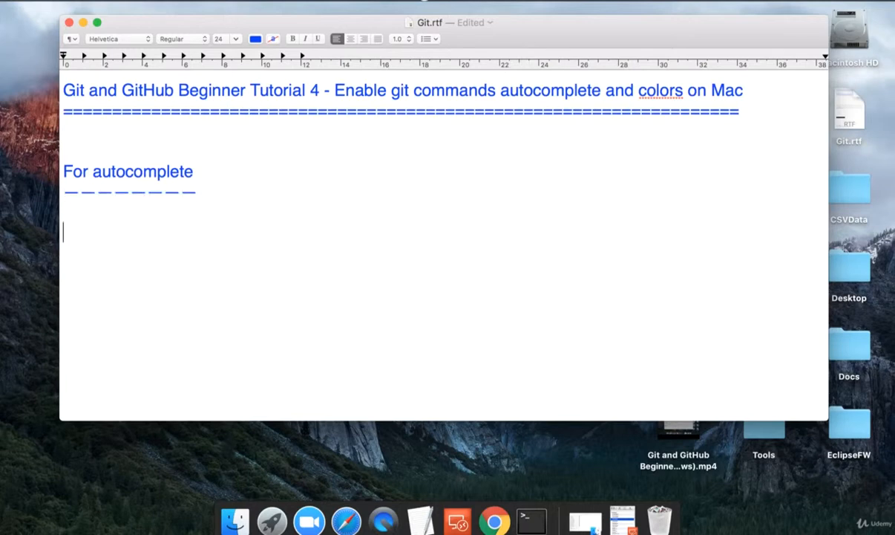
pyautogui.write('Step 1')
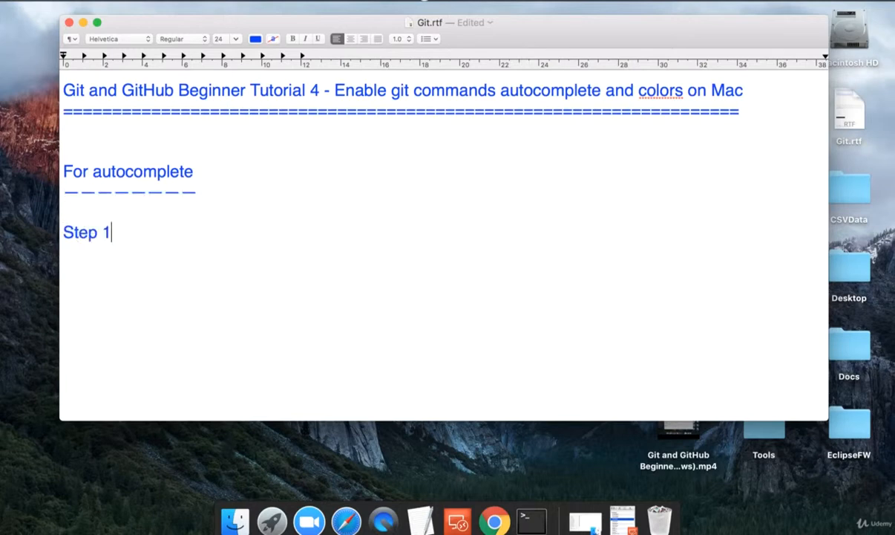
pyautogui.write(':')
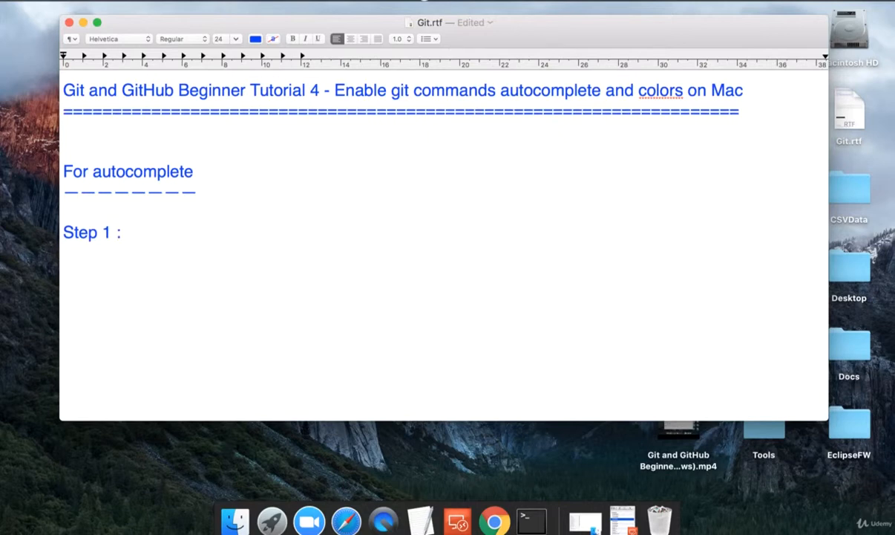
pyautogui.write('term')
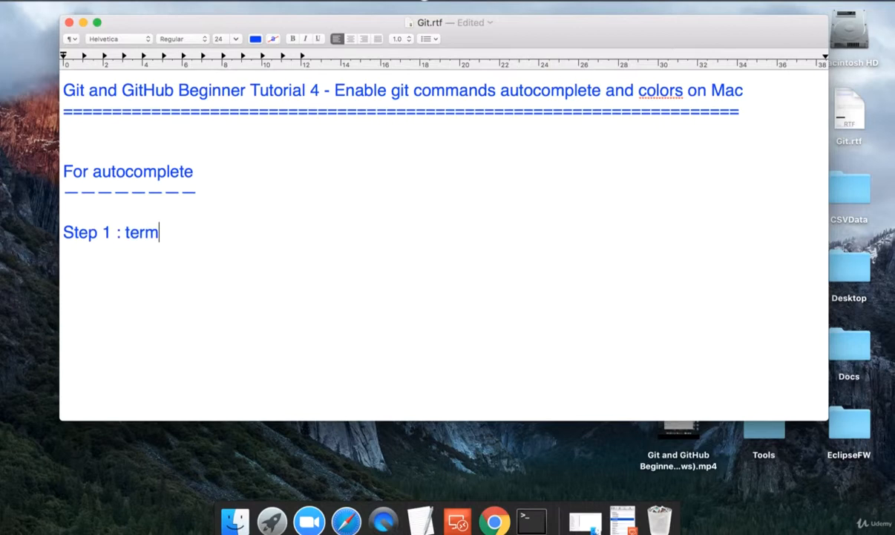
pyautogui.write('put')
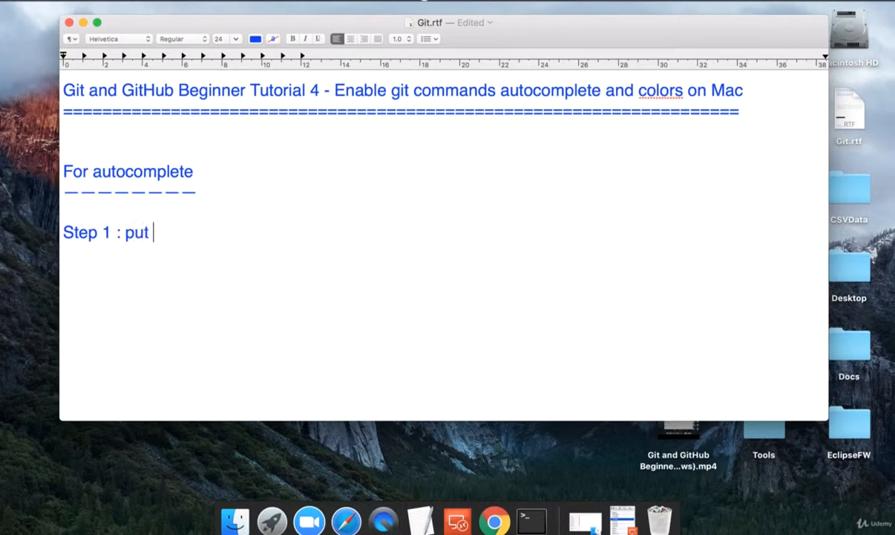
pyautogui.write('git-')
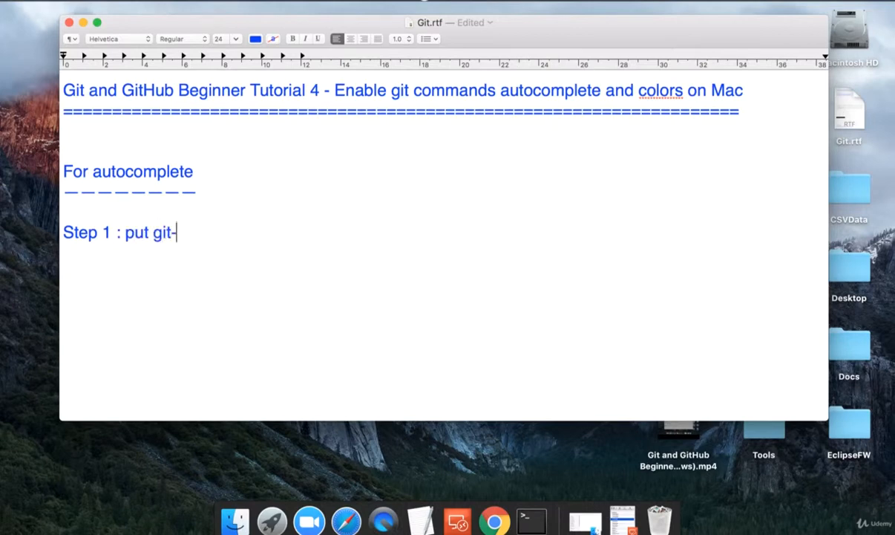
pyautogui.write('completion')
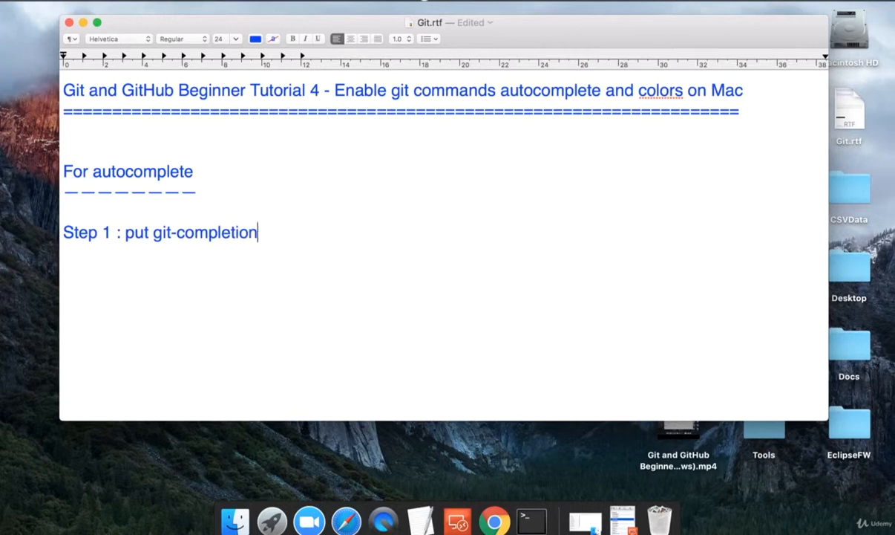
pyautogui.write('.bash scri')
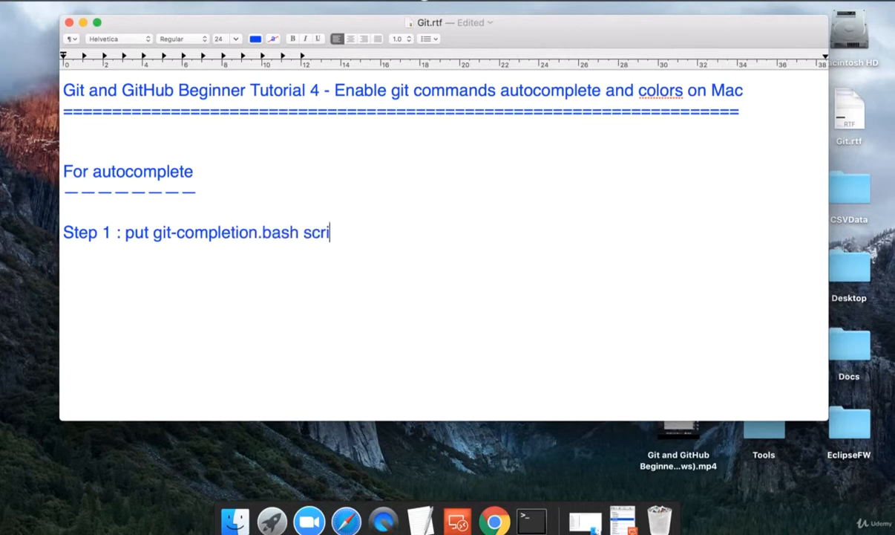
pyautogui.write('pt to your')
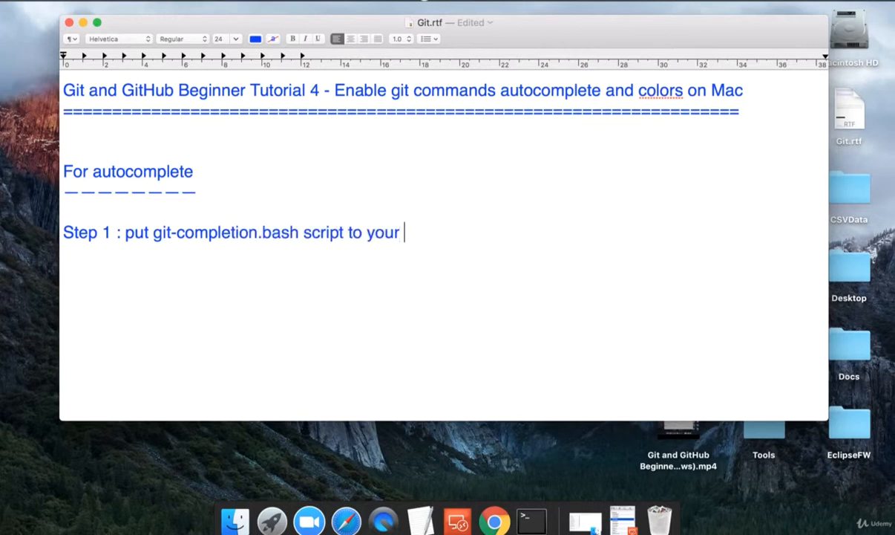
pyautogui.write('home dir.')
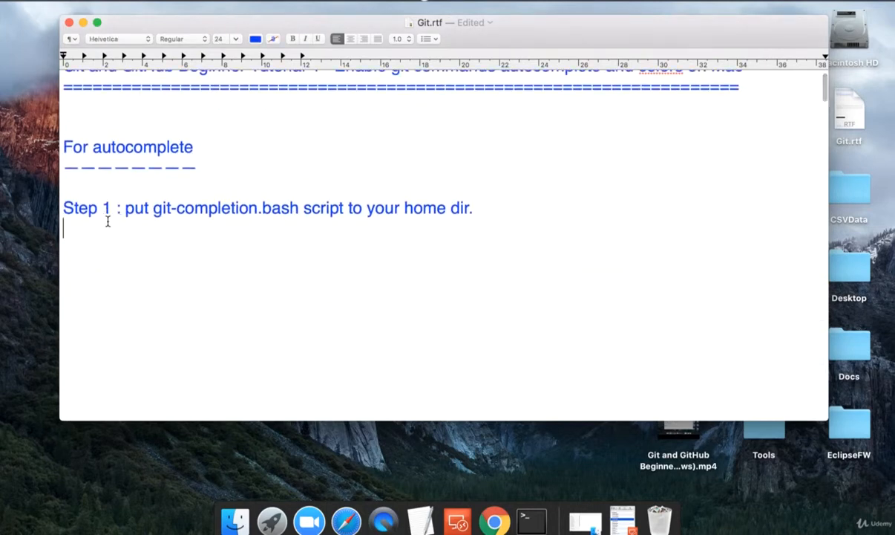
# Add the curl command downloading git-completion.bash to ~/.git-completion.bash and set it in Menlo 13.
pyautogui.write('curl https://raw.githubusercontent.com/git/git/master/contrib/completion/git-completion.bash -o ~/.git-completion.bash')
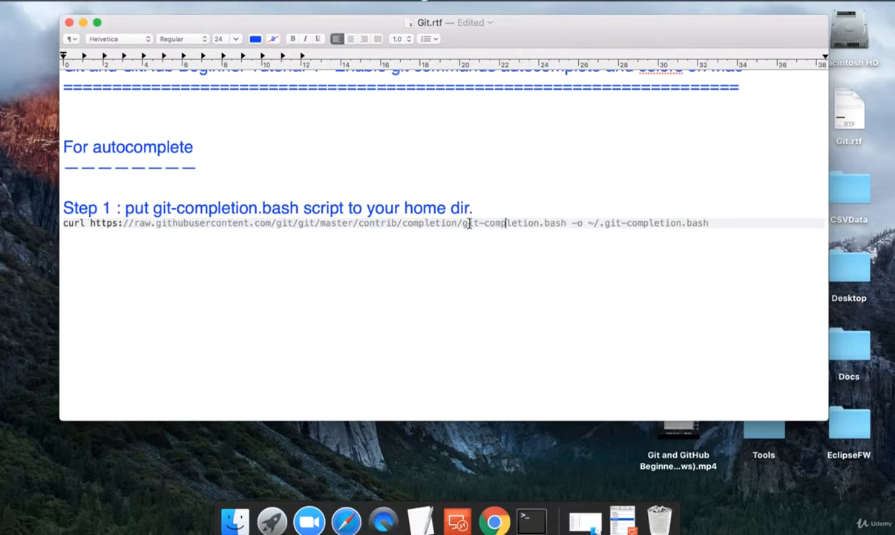
pyautogui.doubleClick(503, 223)
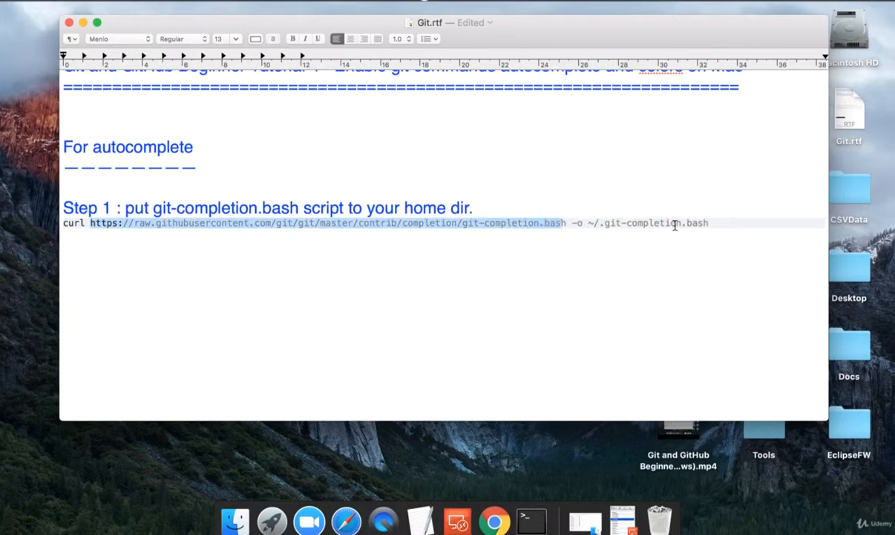
pyautogui.press('cmd+space')
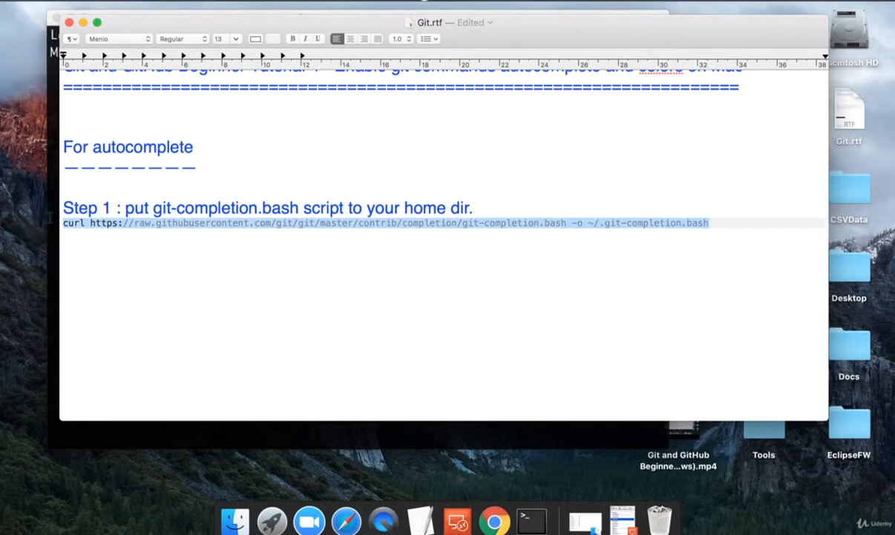
pyautogui.click(531, 520)
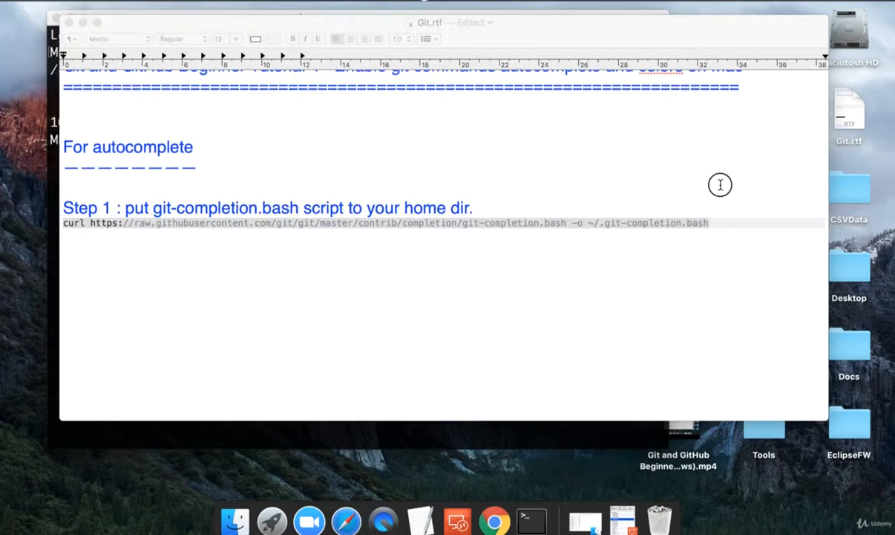
# Begin the 'Step 2 :' heading and add the vi ~/.bash_profile command line.
pyautogui.write('S')
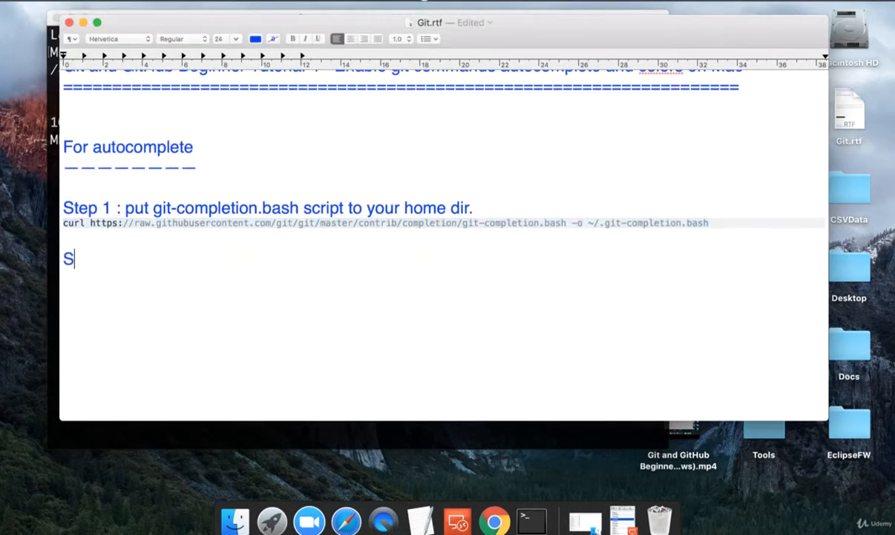
pyautogui.write('tep 2')
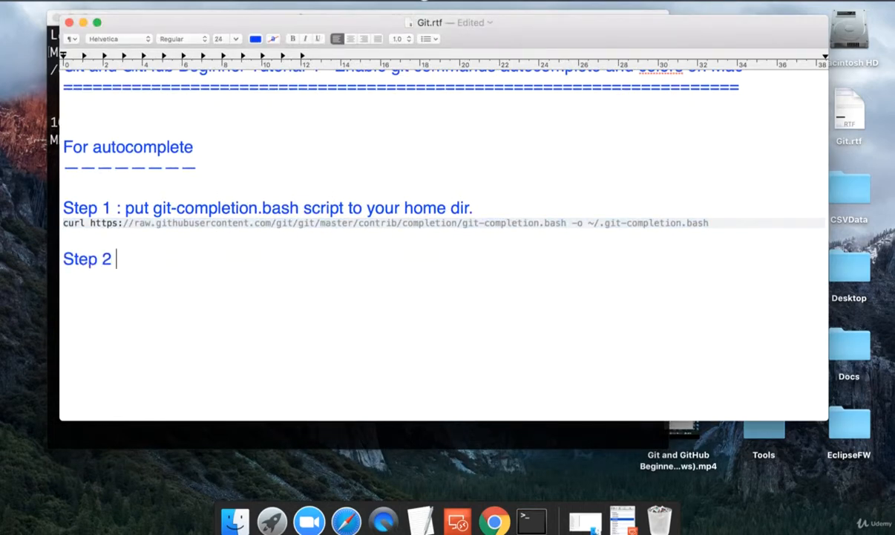
pyautogui.write(': a')
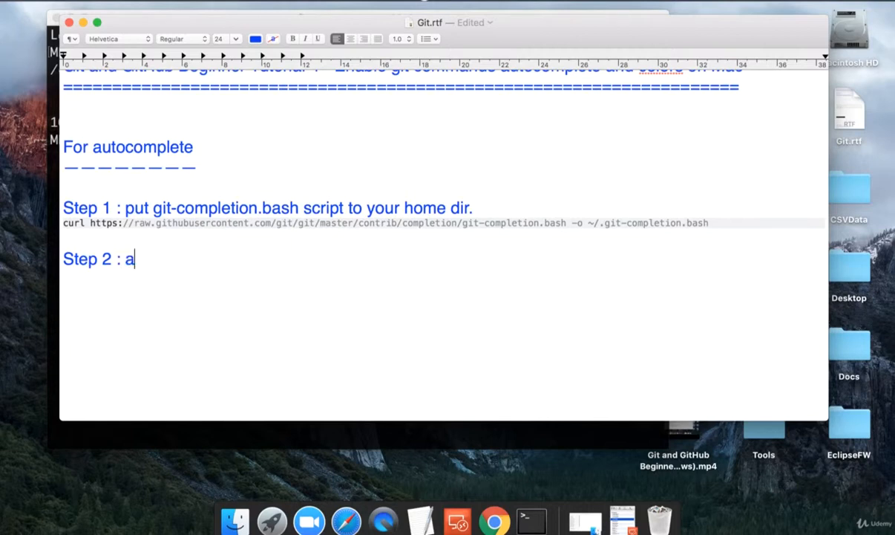
pyautogui.scroll(-3)
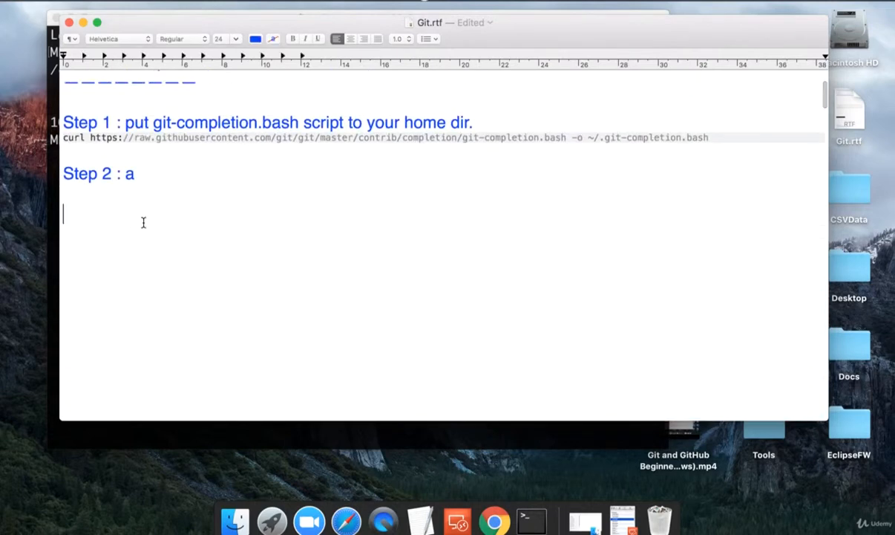
pyautogui.write('vi ~/.bash_profile')
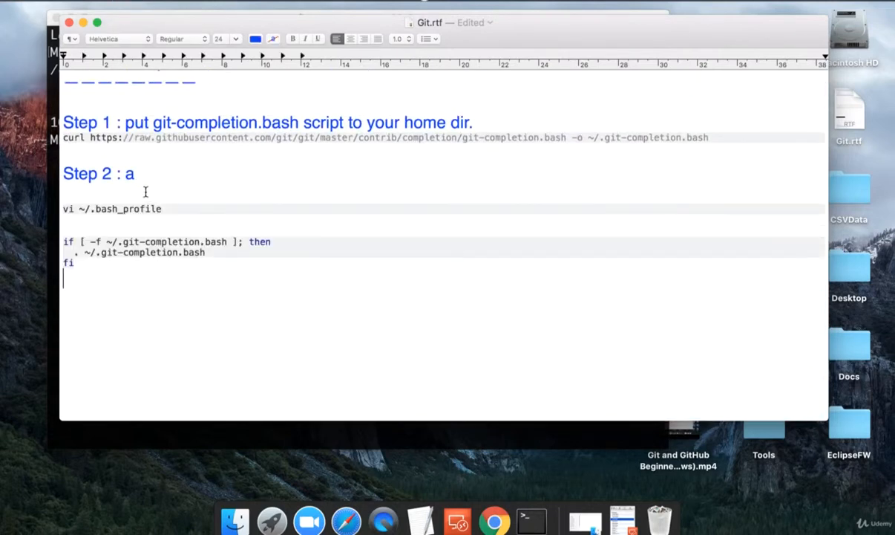
# Finish Step 2: add following to .bash_profile so .bash runs git-completion.bash script if it exists.
pyautogui.write('dd')
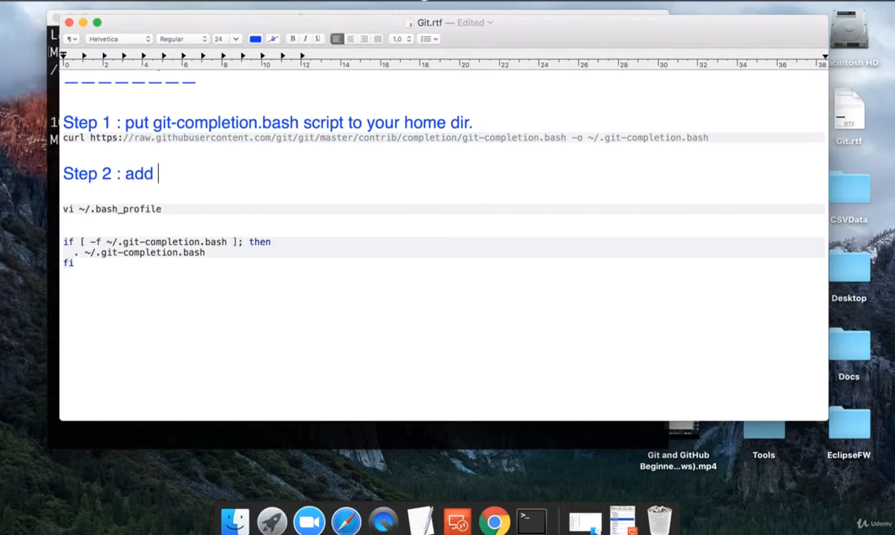
pyautogui.write('following')
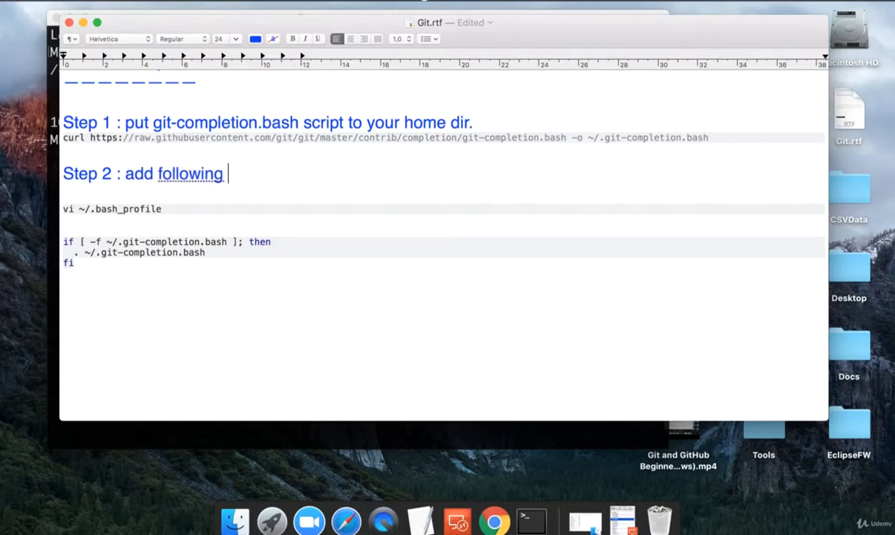
pyautogui.write('to .')
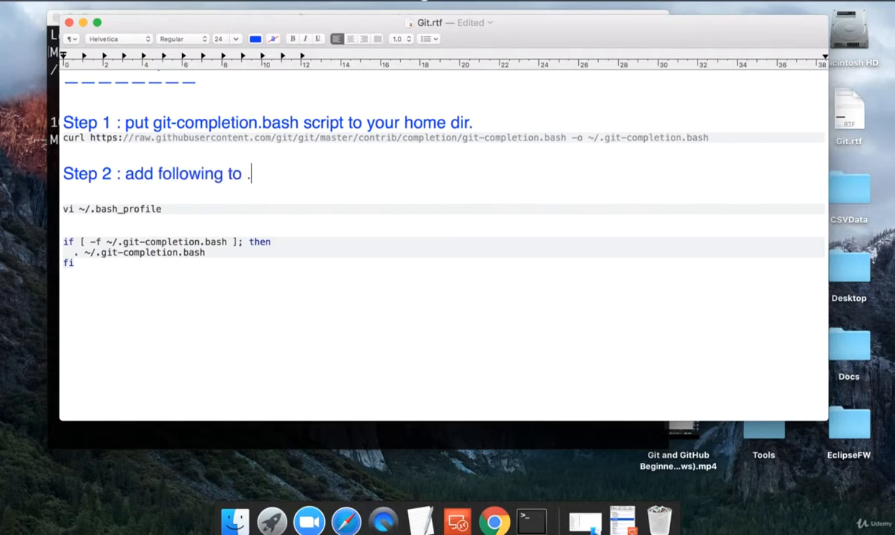
pyautogui.write('bash_')
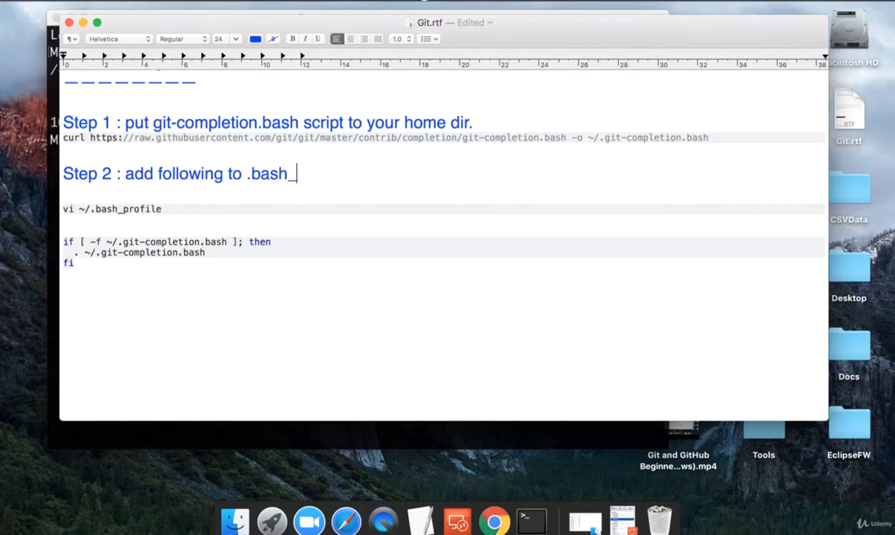
pyautogui.write('pro')
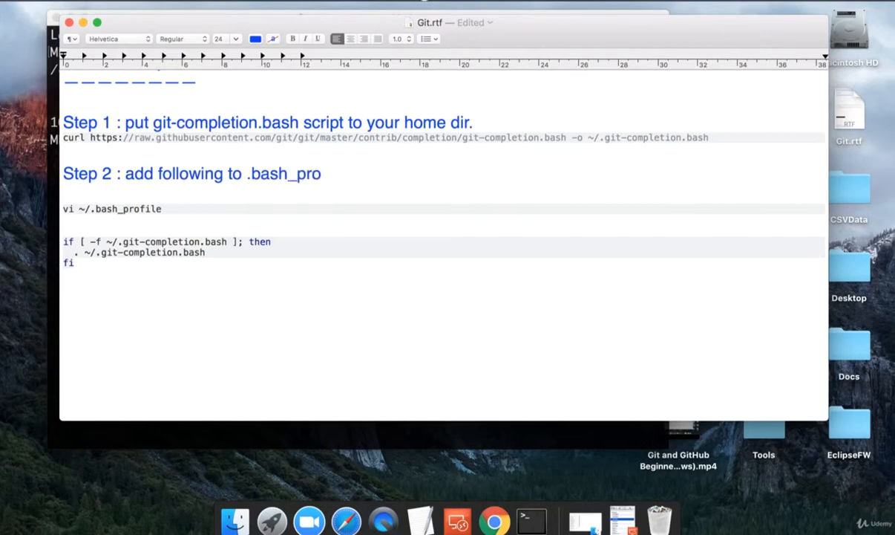
pyautogui.write('file. This')
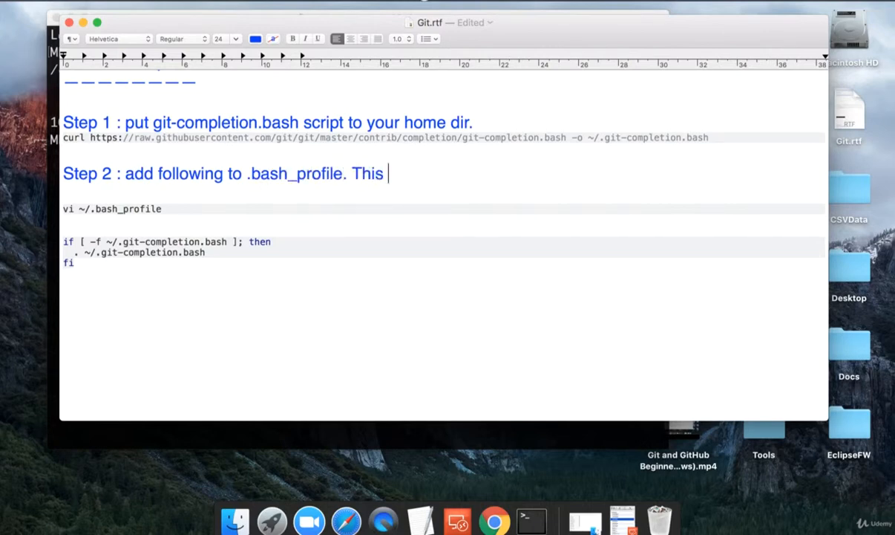
pyautogui.write('tells')
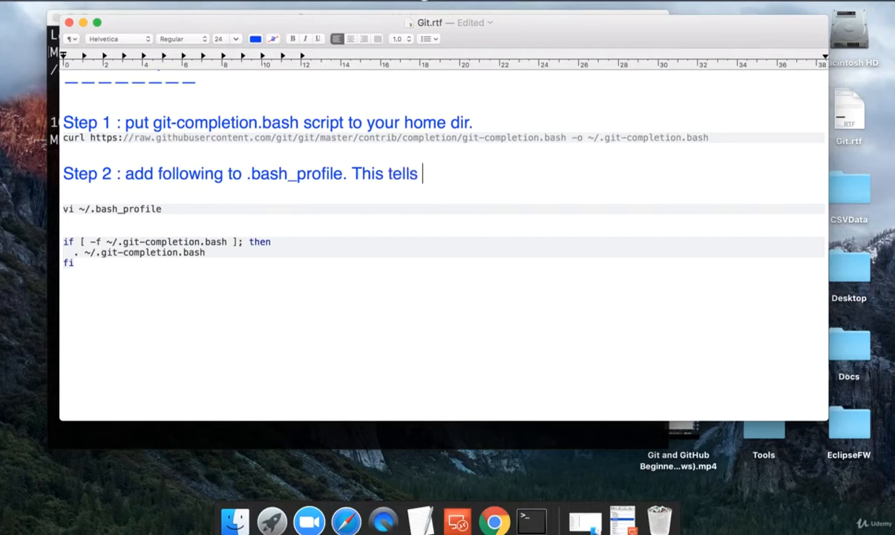
pyautogui.write('.bash t')
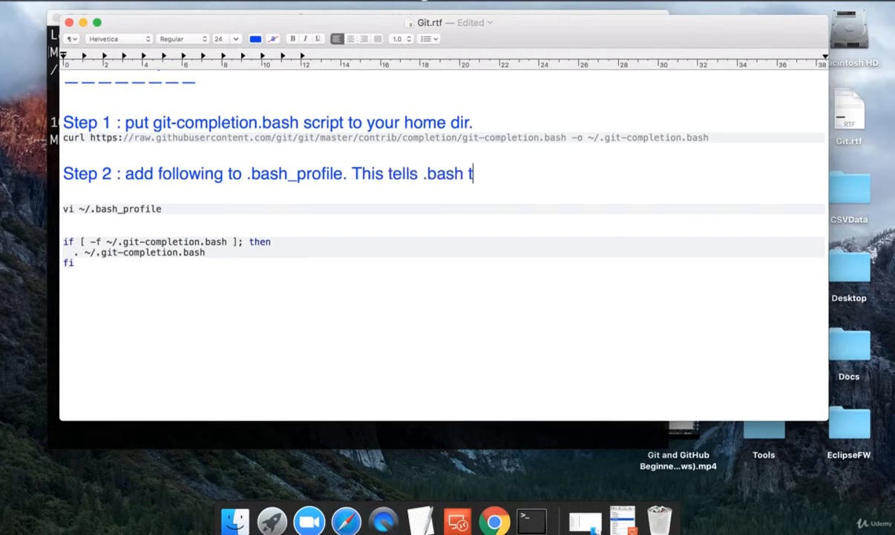
pyautogui.write('o run g')
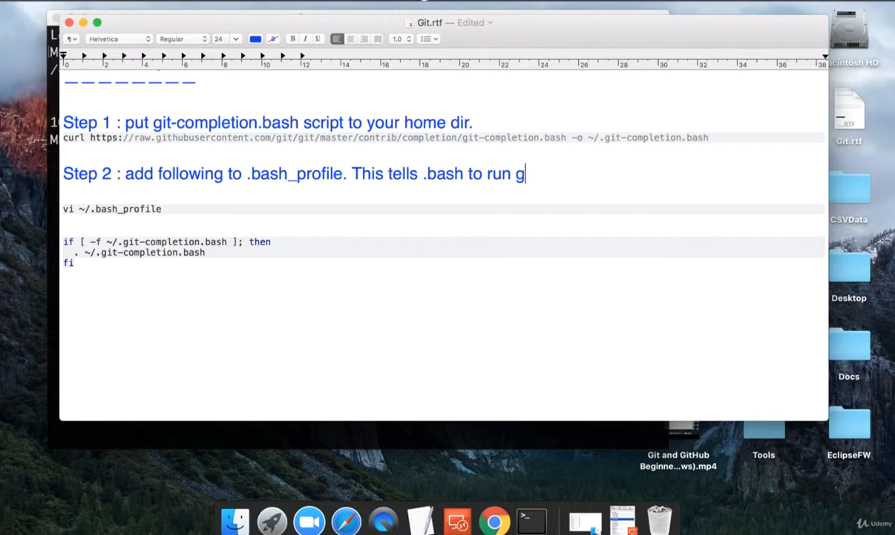
pyautogui.write('it-comletion')
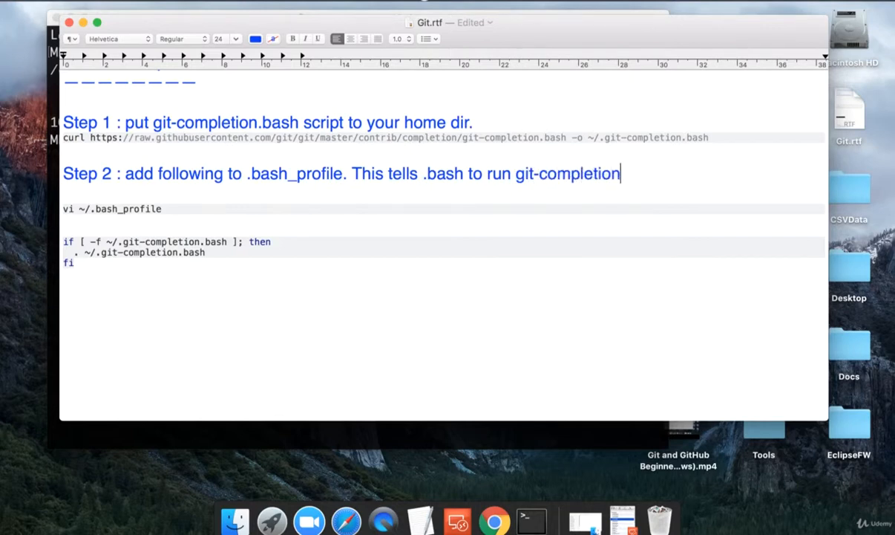
pyautogui.write('.bash')
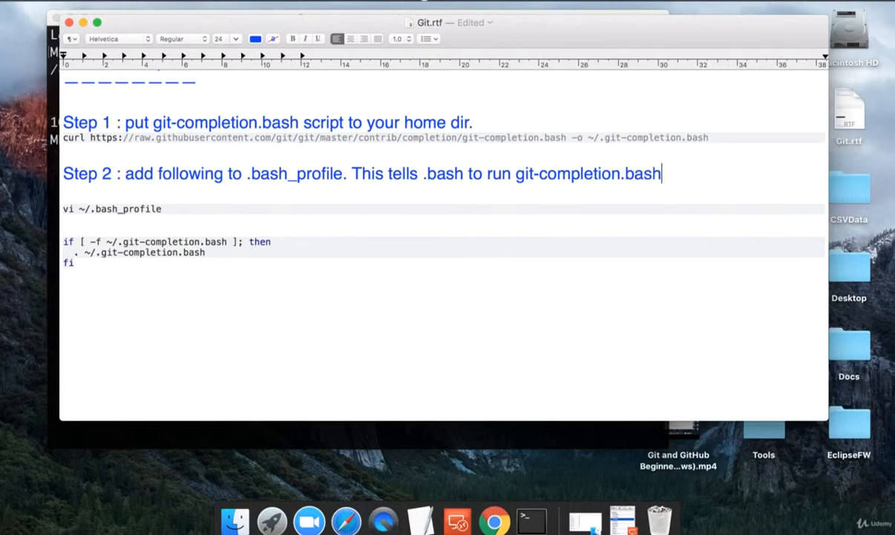
pyautogui.write('script')
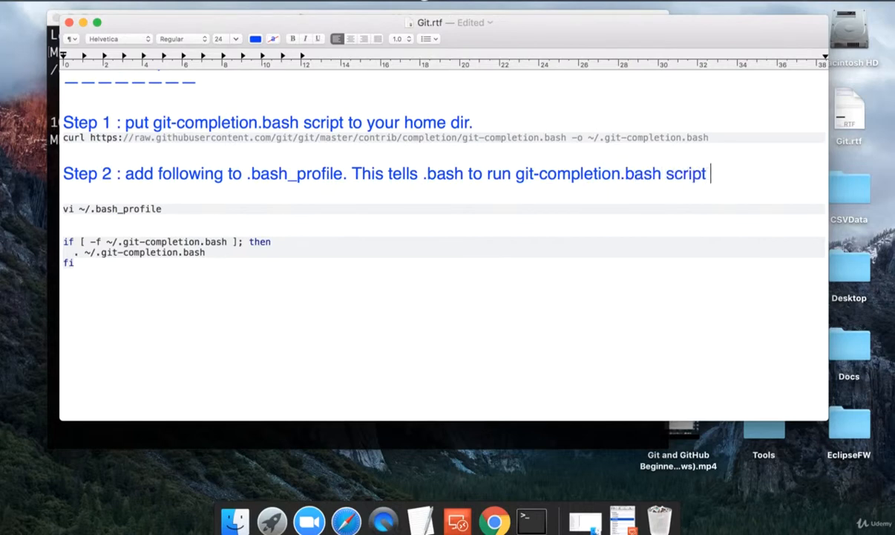
pyautogui.write('if it exist')
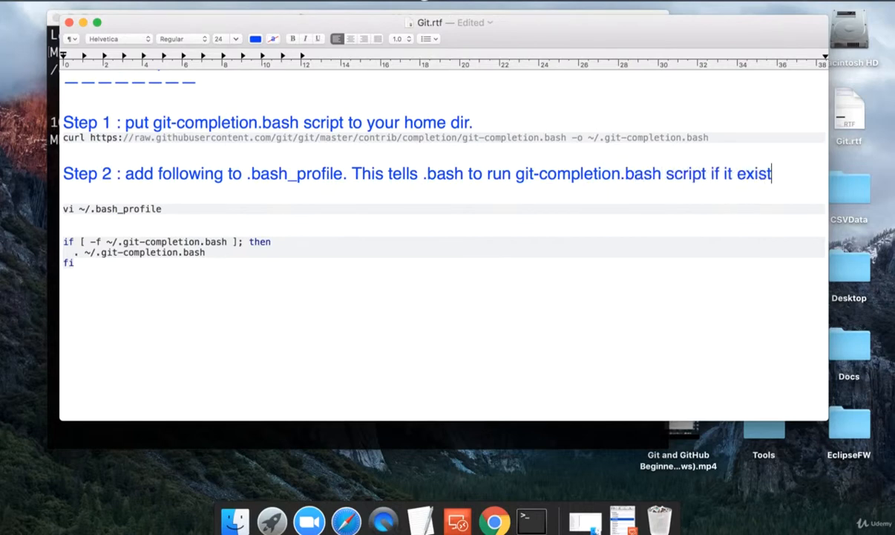
pyautogui.write('s')
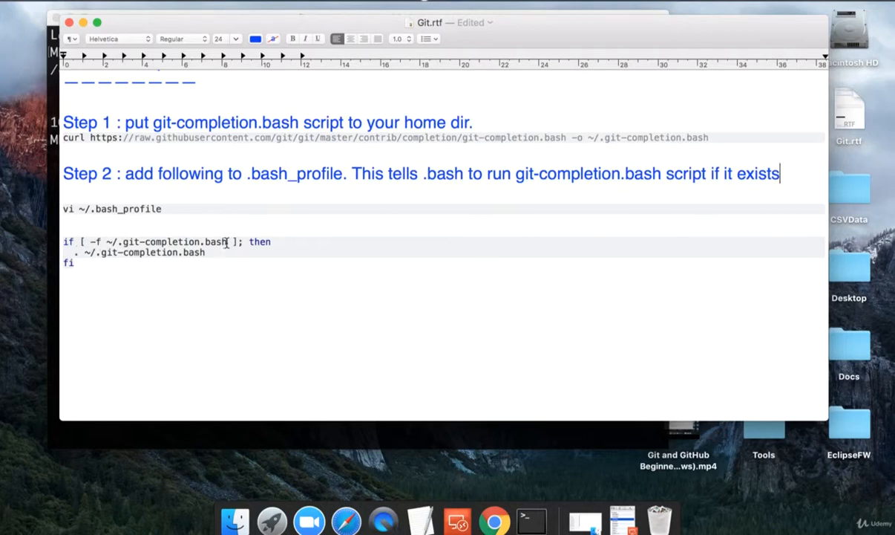
pyautogui.doubleClick(172, 241)
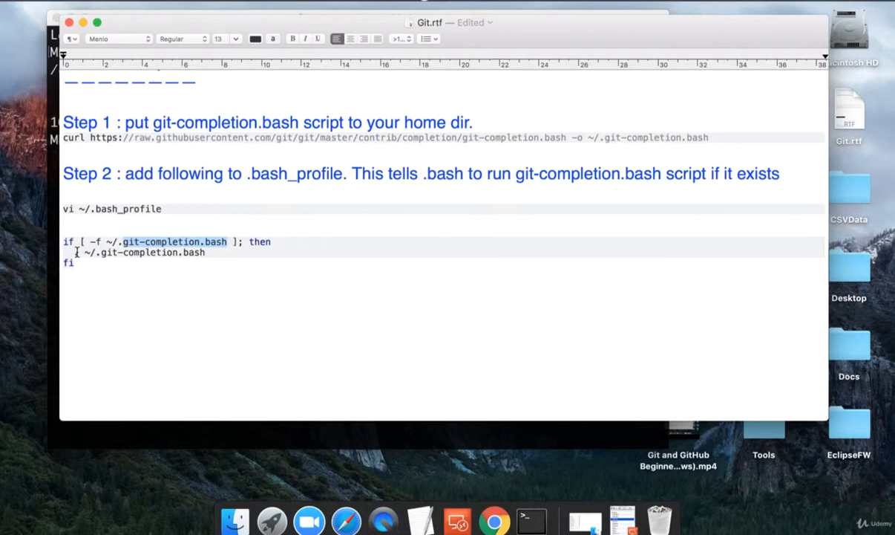
# Open ~/.bash_profile in vi, save with :wq!, and return to the TextEdit notes.
pyautogui.click(155, 208)
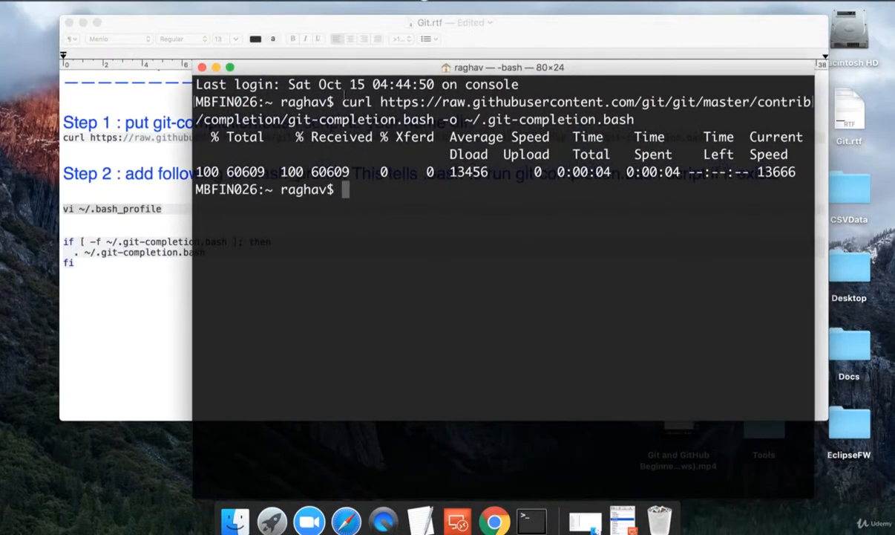
pyautogui.write('vi ~/.bash_profile')
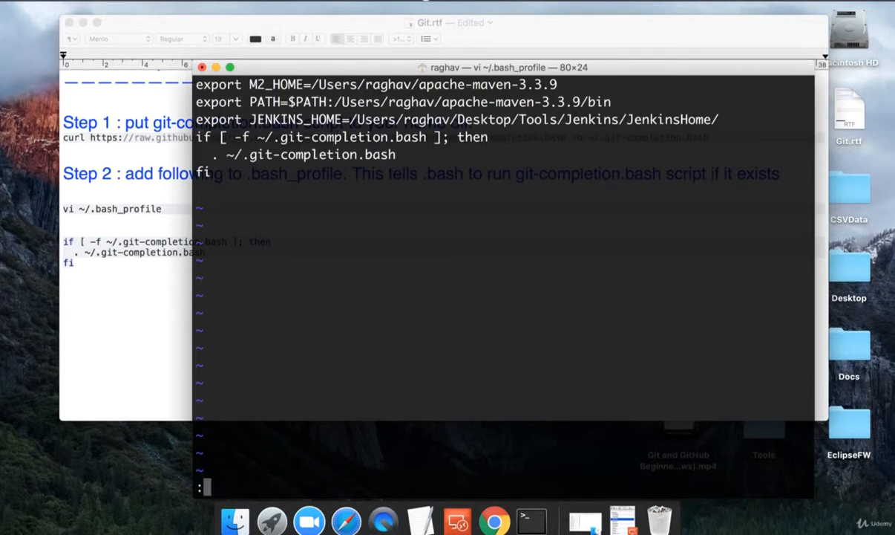
pyautogui.write(':wq')
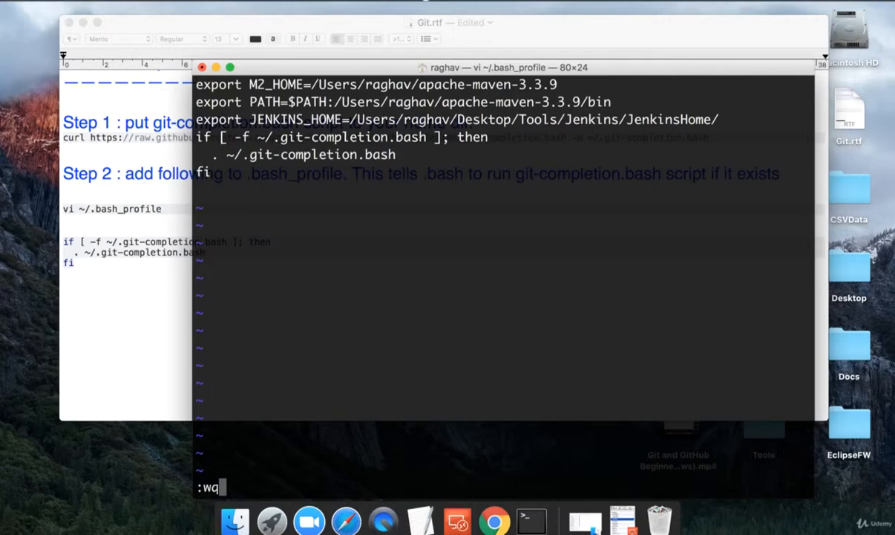
pyautogui.write('!')
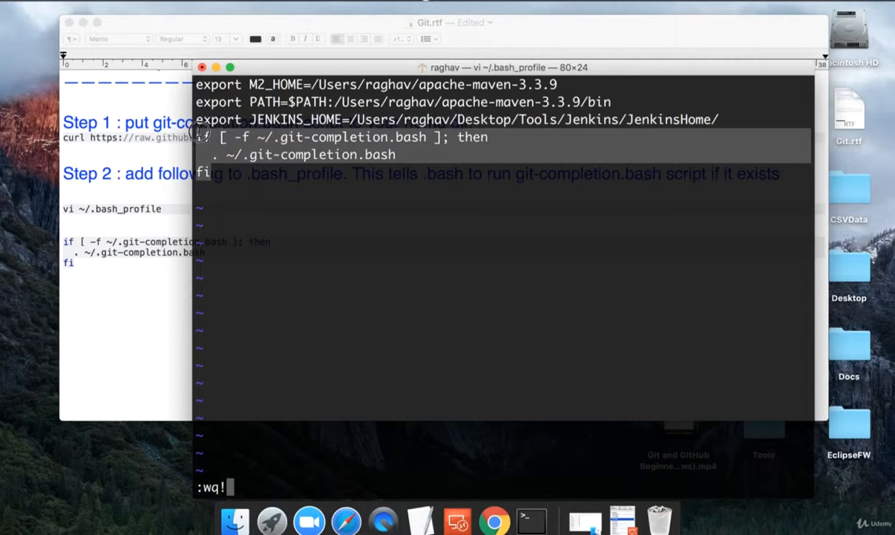
pyautogui.press('Return')
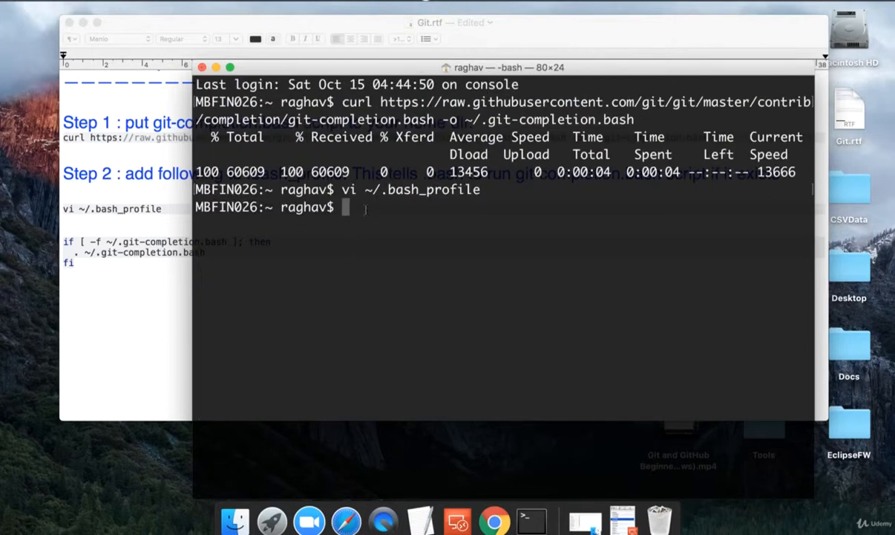
pyautogui.click(127, 268)
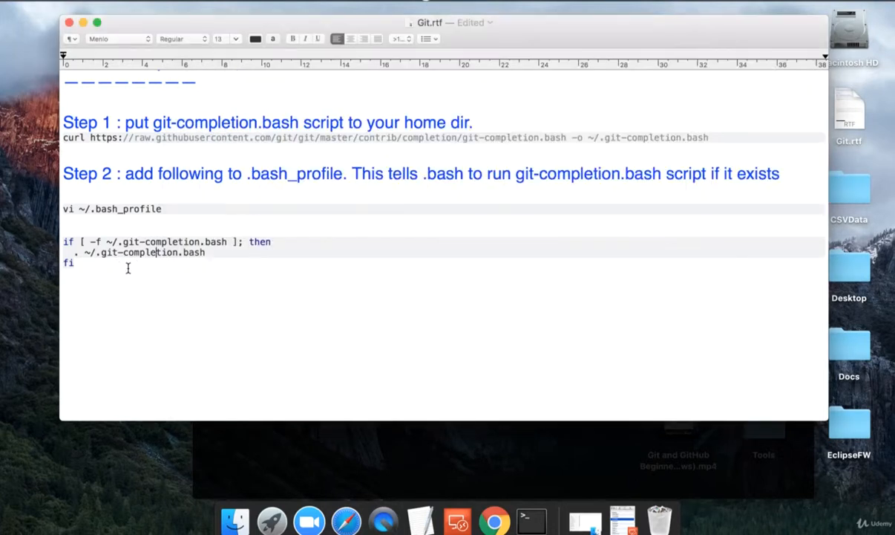
pyautogui.moveTo(233, 455)
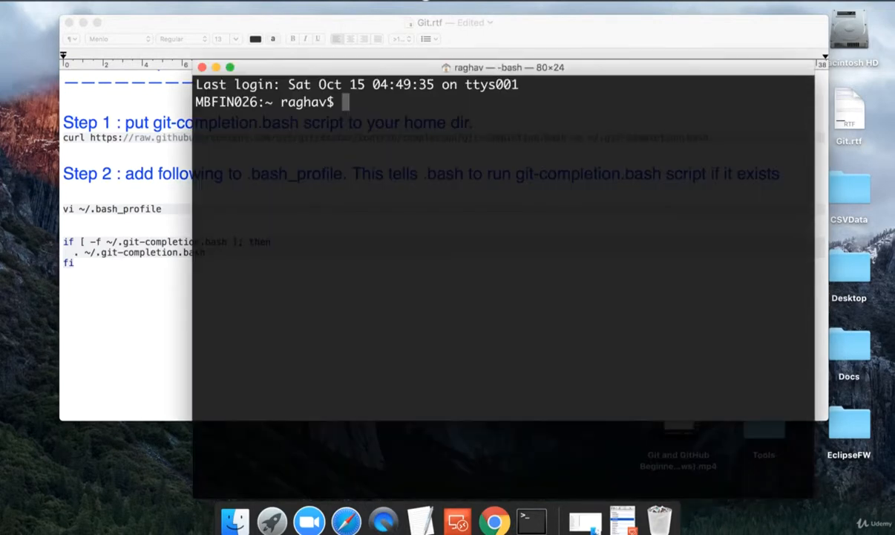
# Verify 'git sta' Tab-completes to stage, stash and status, then bring the notes forward.
pyautogui.write('git')
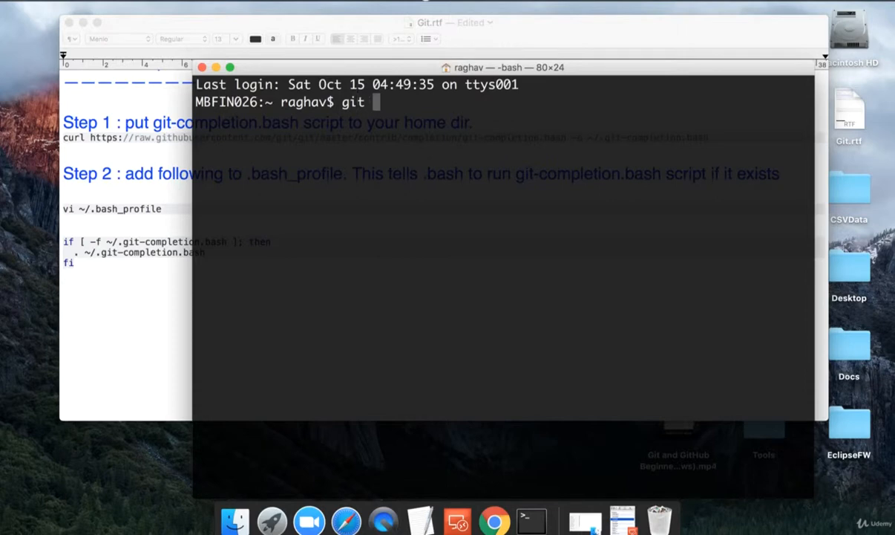
pyautogui.write('stat')
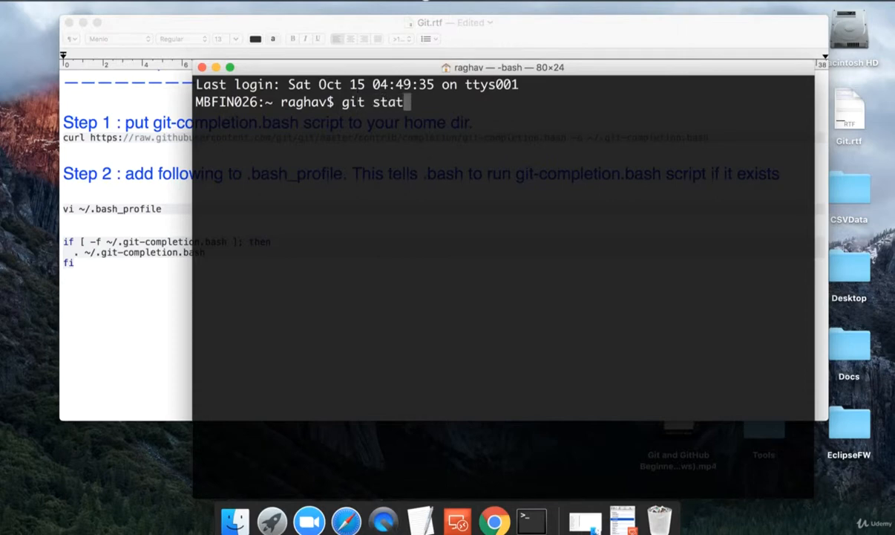
pyautogui.write('us')
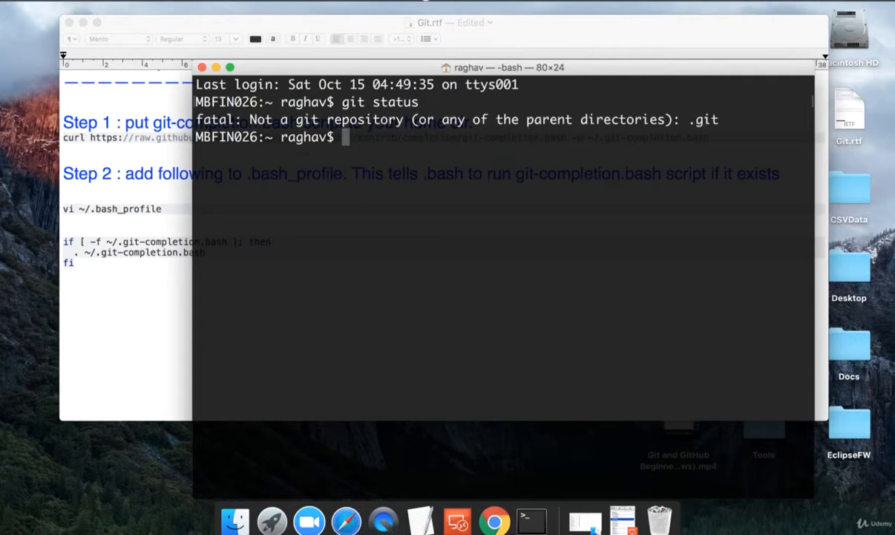
pyautogui.write('git st')
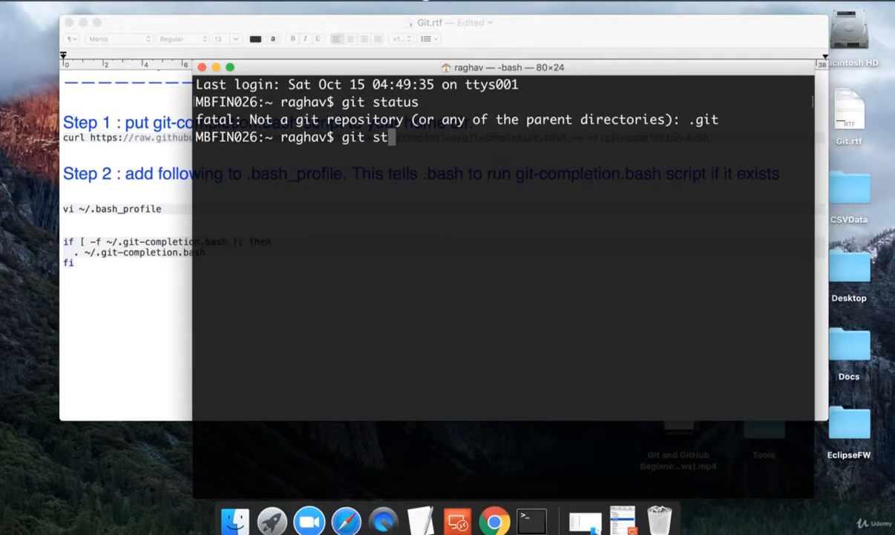
pyautogui.write('a')
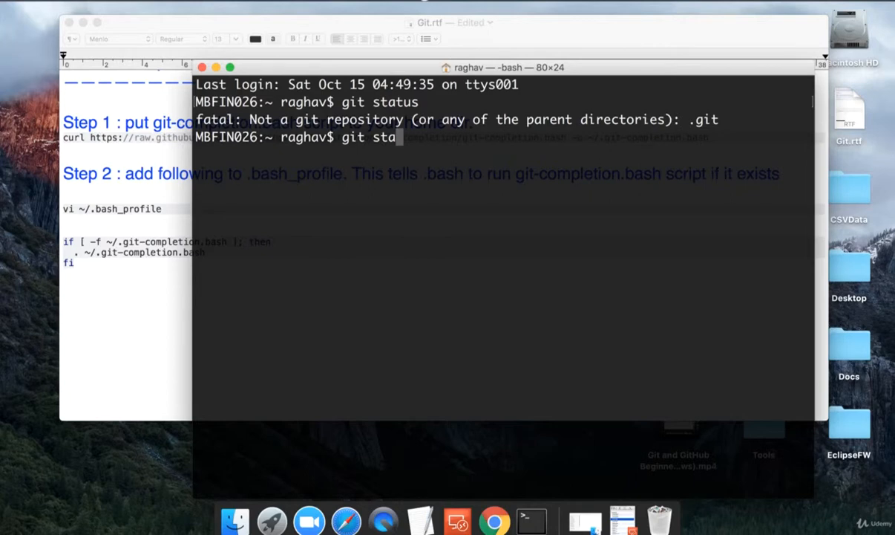
pyautogui.press('Tab')
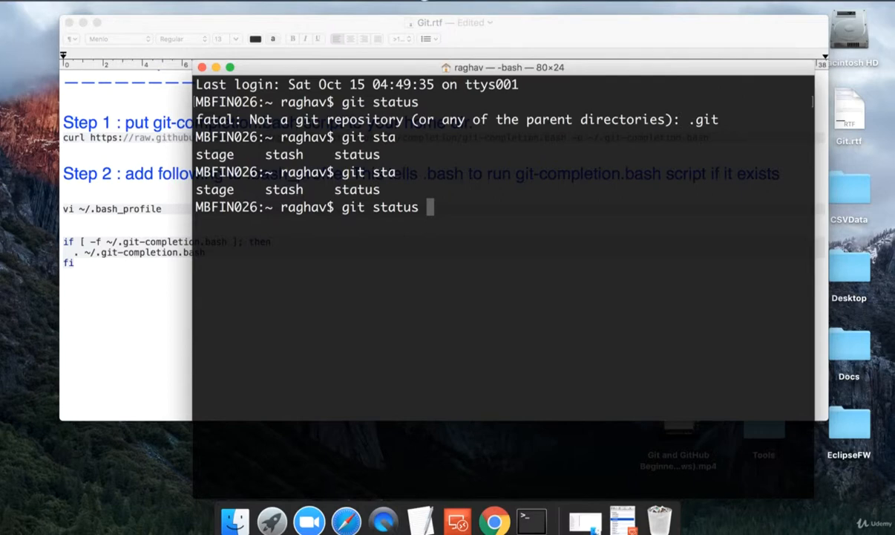
pyautogui.moveTo(142, 223)
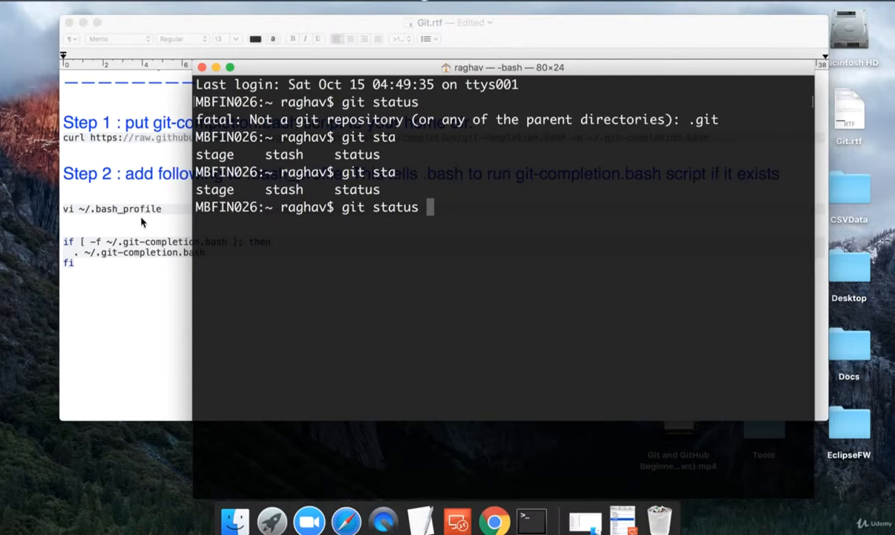
pyautogui.click(89, 370)
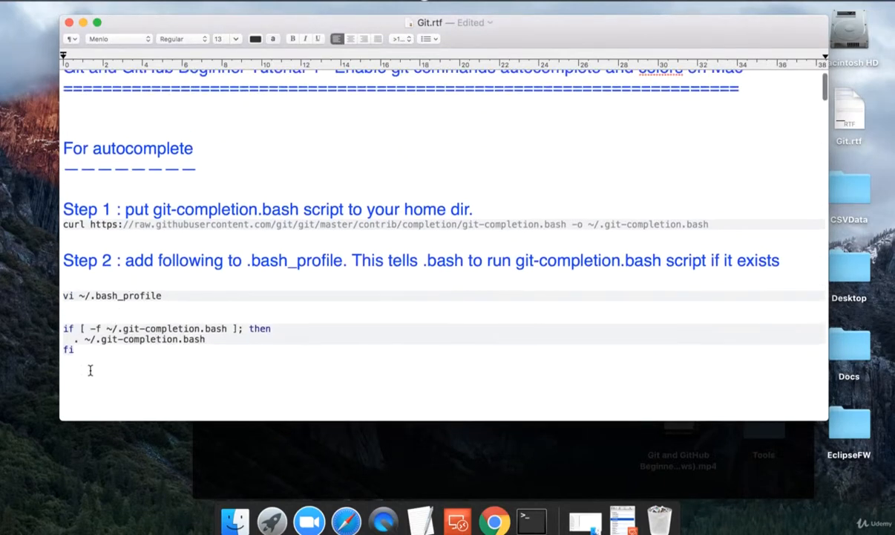
# Add the 'For color' heading with a dashed underline.
pyautogui.write('For')
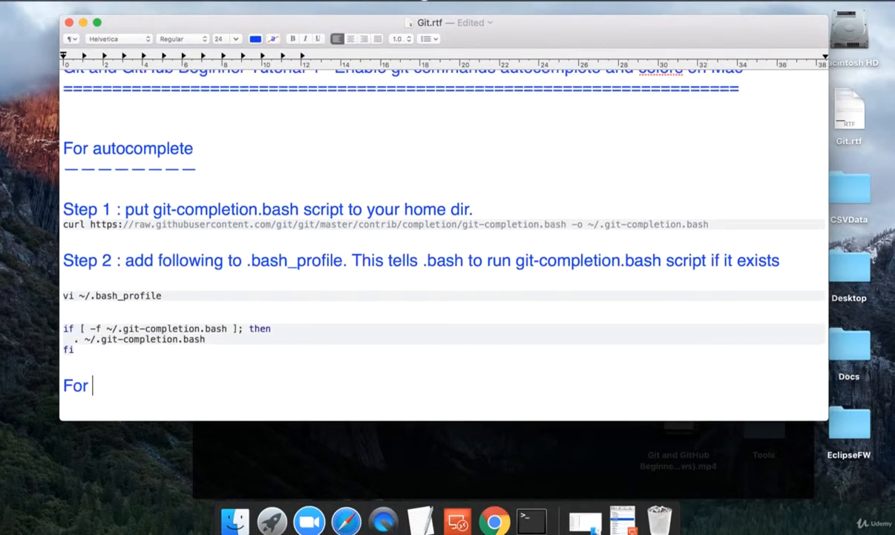
pyautogui.write('color')
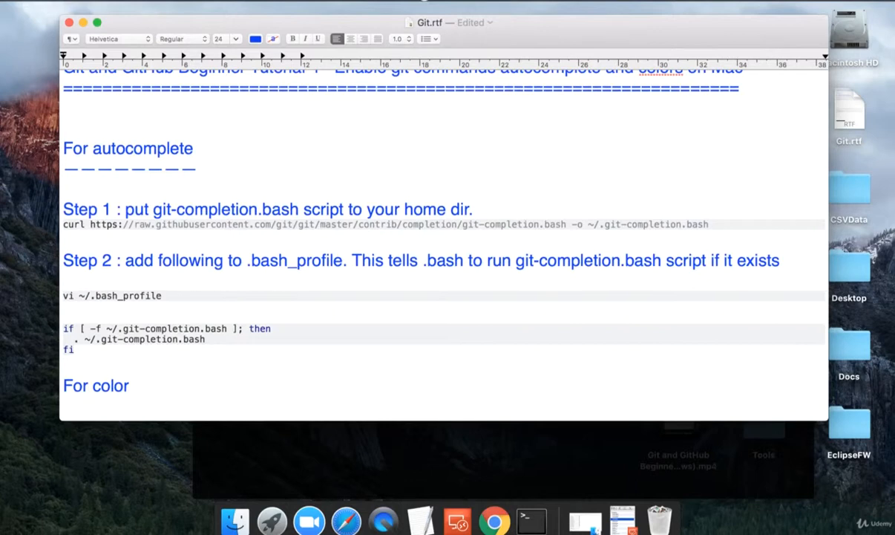
pyautogui.write('--')
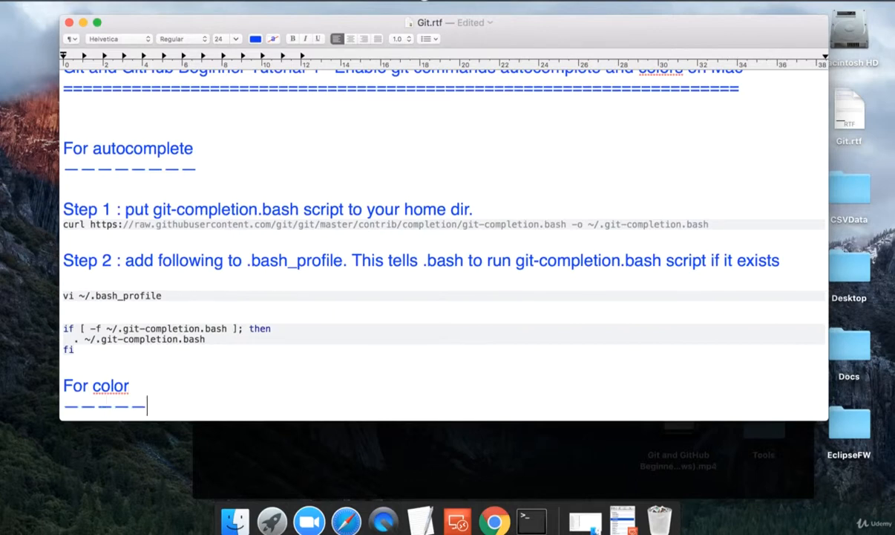
pyautogui.scroll(-3)
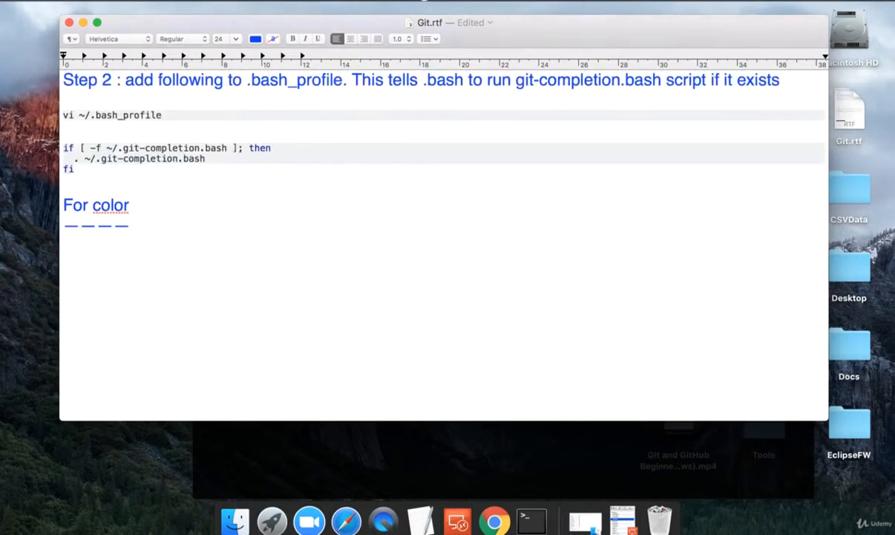
# Write 'Step 1 : check if colouring is already enabled'.
pyautogui.write('Step 1')
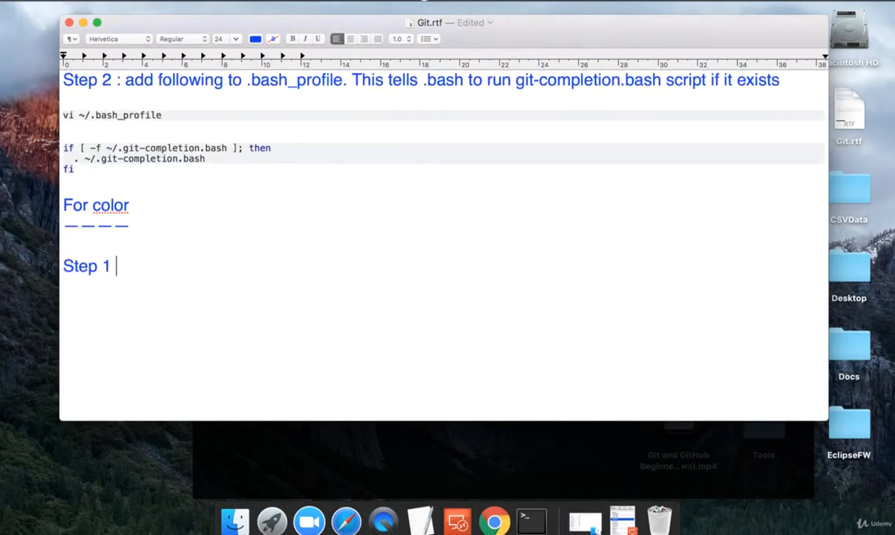
pyautogui.write(': check if c')
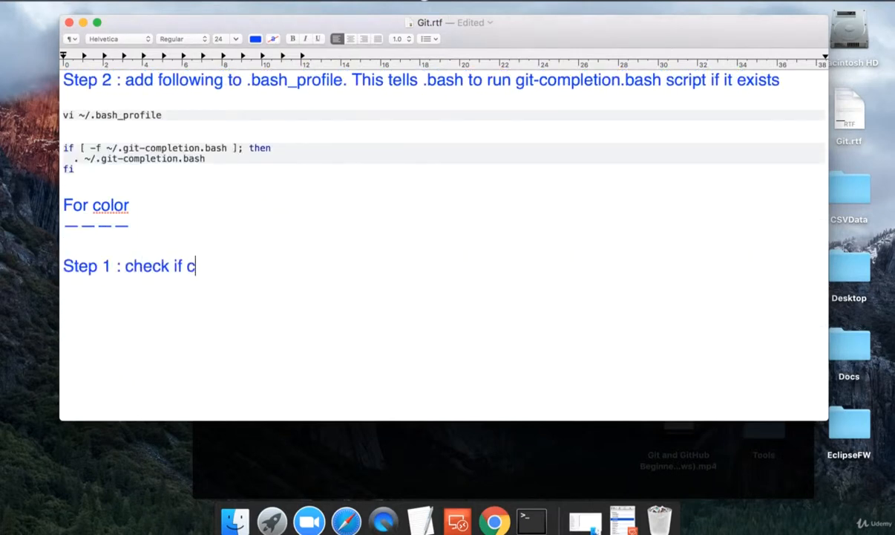
pyautogui.write('olouring is')
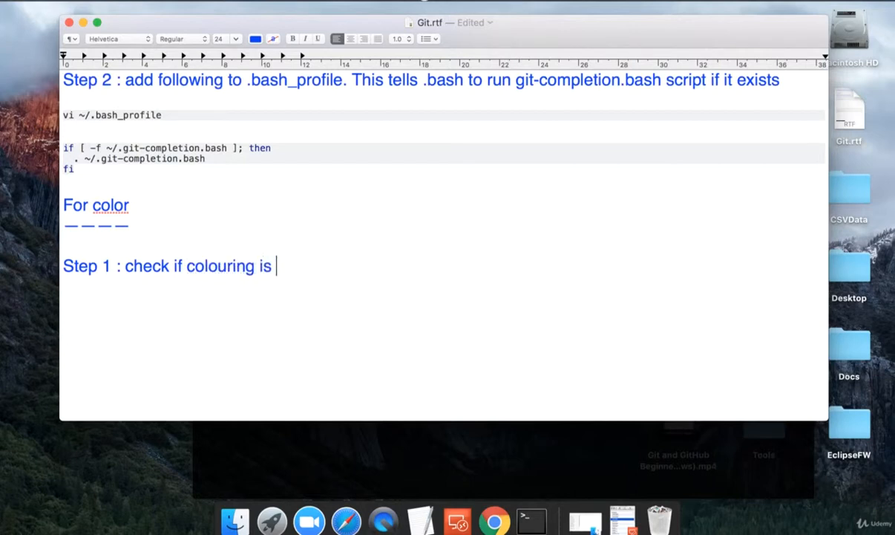
pyautogui.write('already')
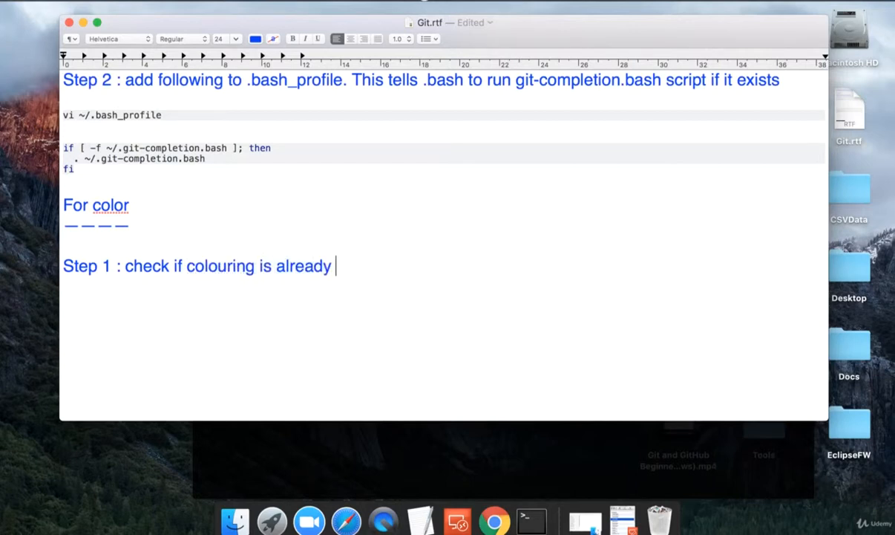
pyautogui.write('enabled')
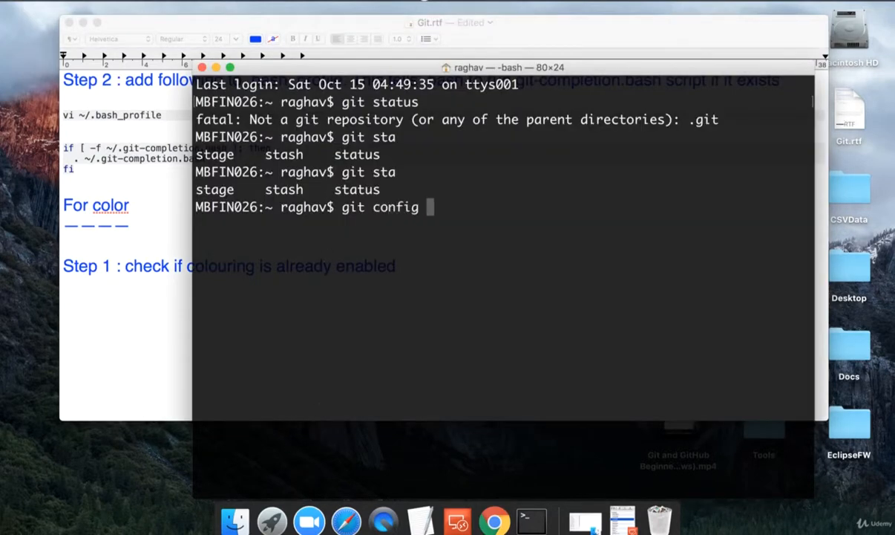
# Run git config color.ui, which reports false, and return to the TextEdit notes.
pyautogui.write('color.')
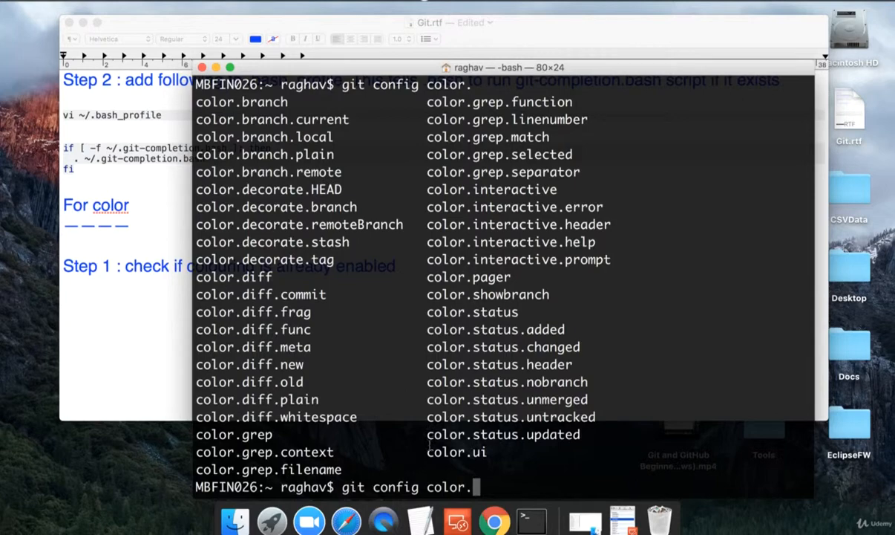
pyautogui.doubleClick(456, 451)
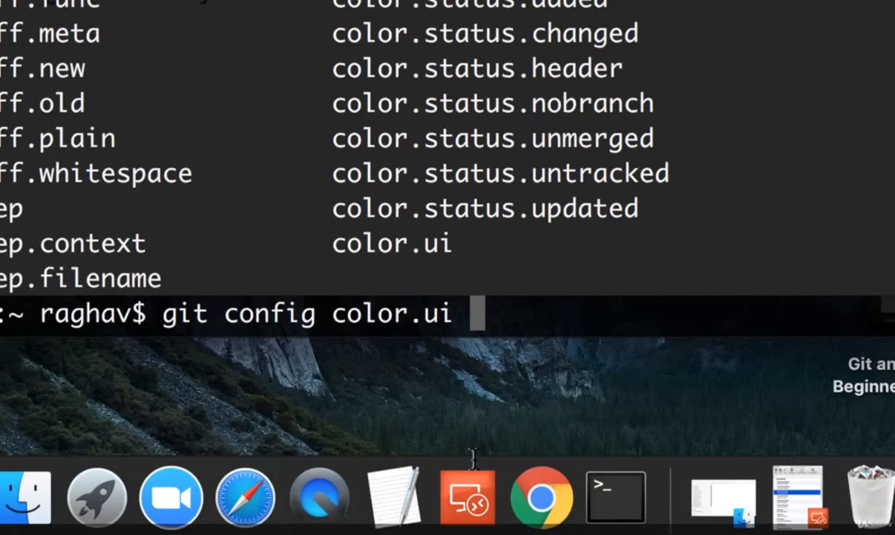
pyautogui.press('Return')
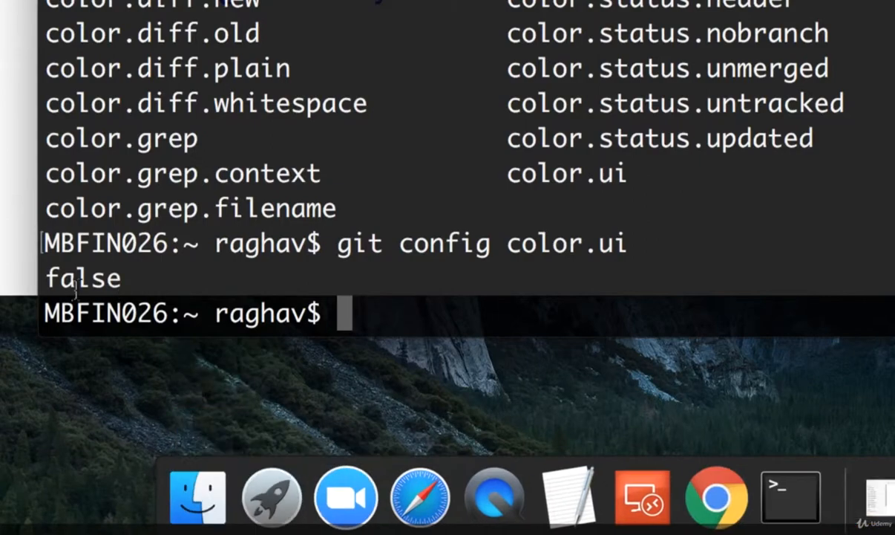
pyautogui.doubleClick(82, 277)
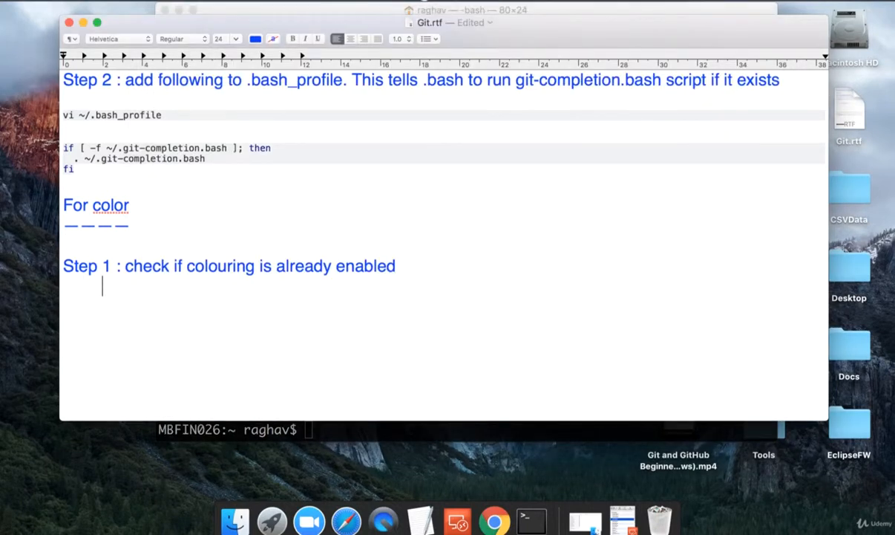
# Record 'terminal - git config color.ui' under Step 1 and start 'Step 2 : enable color'.
pyautogui.write('terminal - git config color.ui')
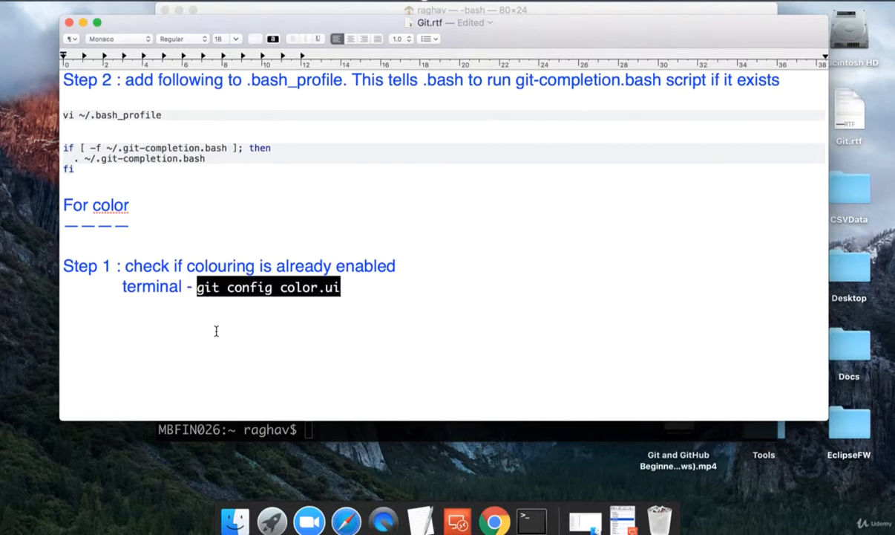
pyautogui.write('Step 2 : en')
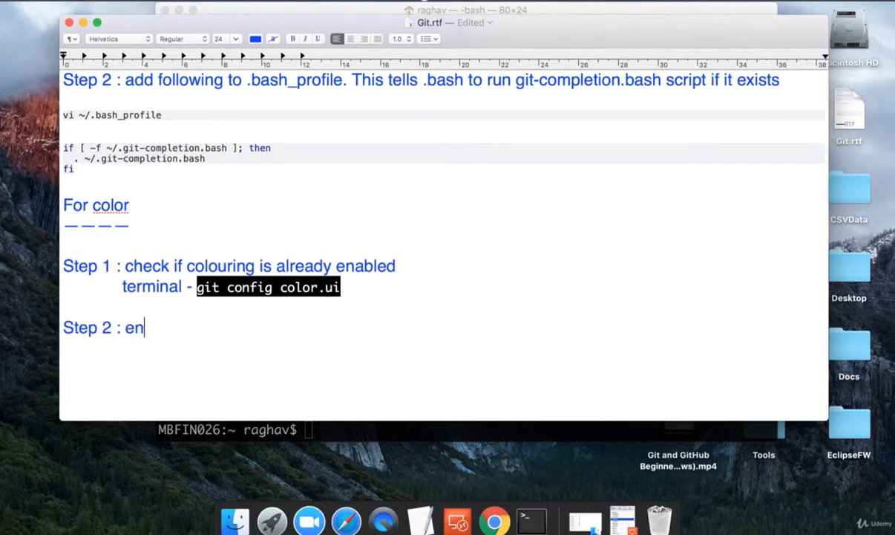
pyautogui.write('able color')
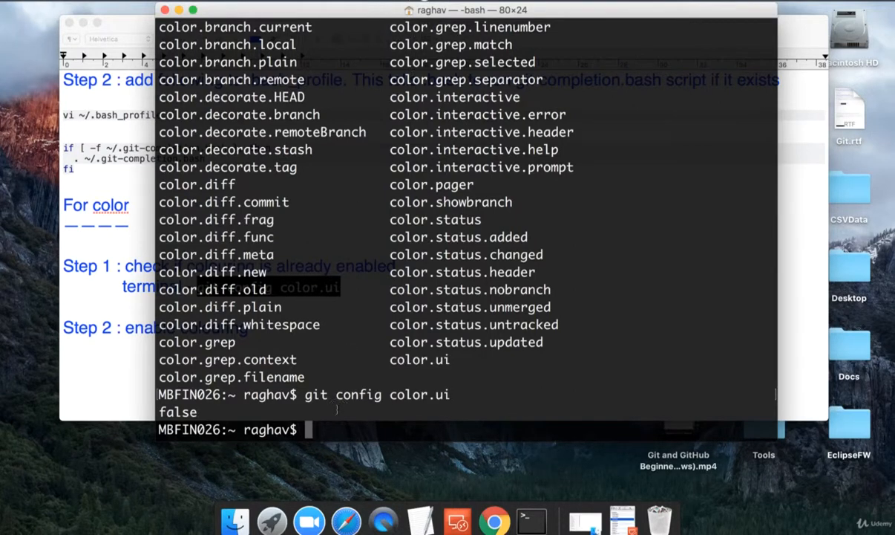
# Run git config --global color.ui true and note 'git config color.ui' under Step 2.
pyautogui.write('git config --')
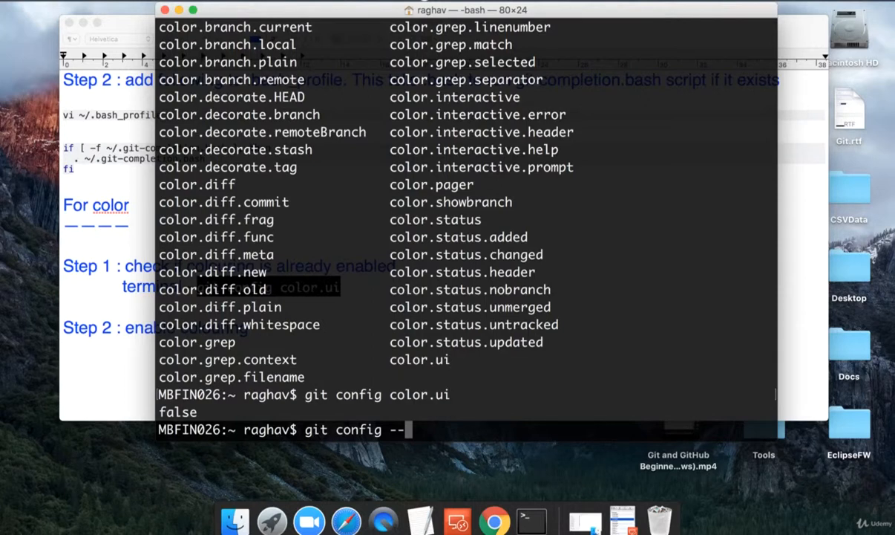
pyautogui.write('global')
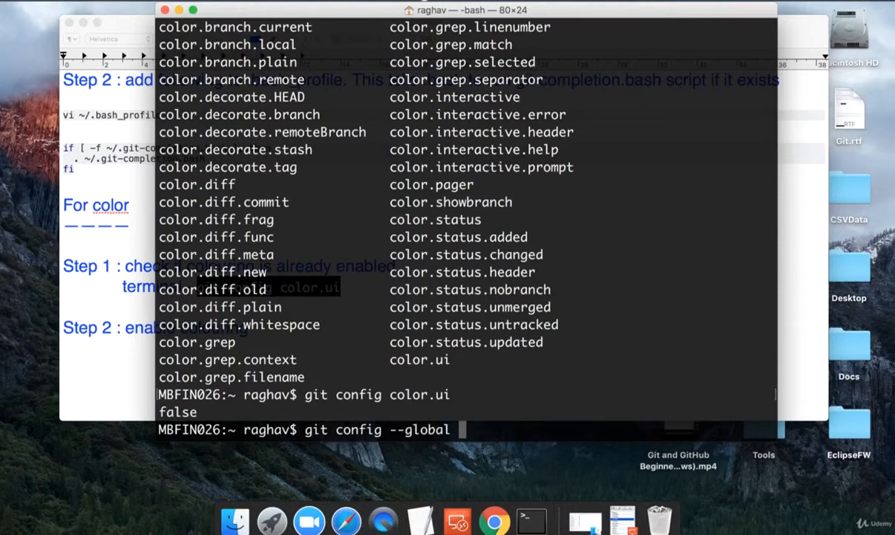
pyautogui.write('color.ui true')
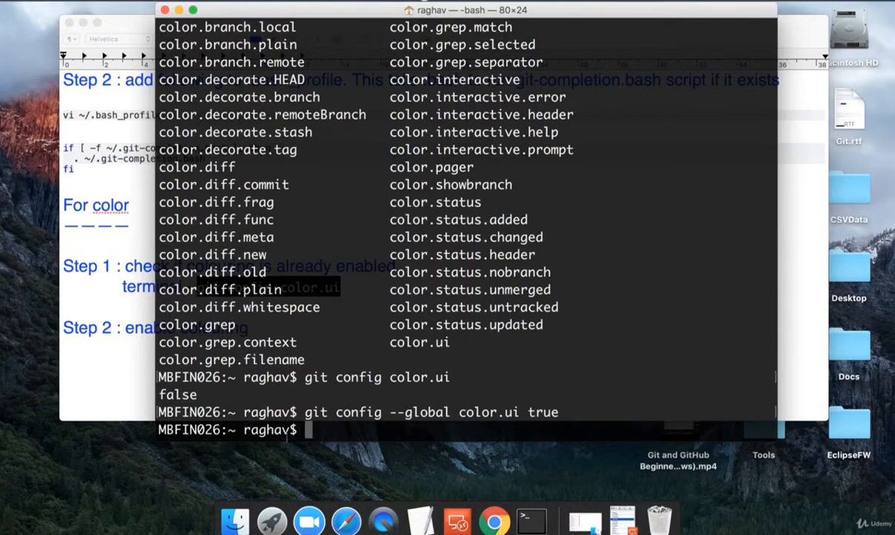
pyautogui.moveTo(323, 432)
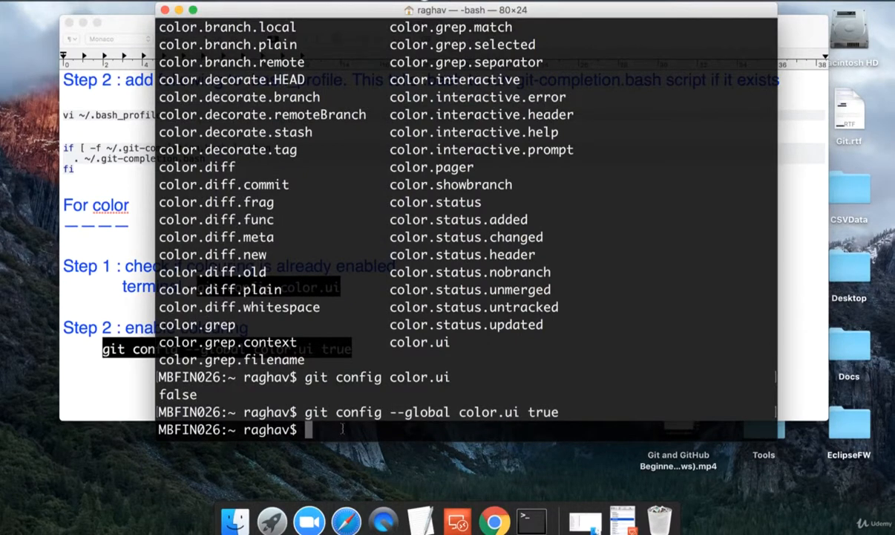
pyautogui.write('git config color.ui')
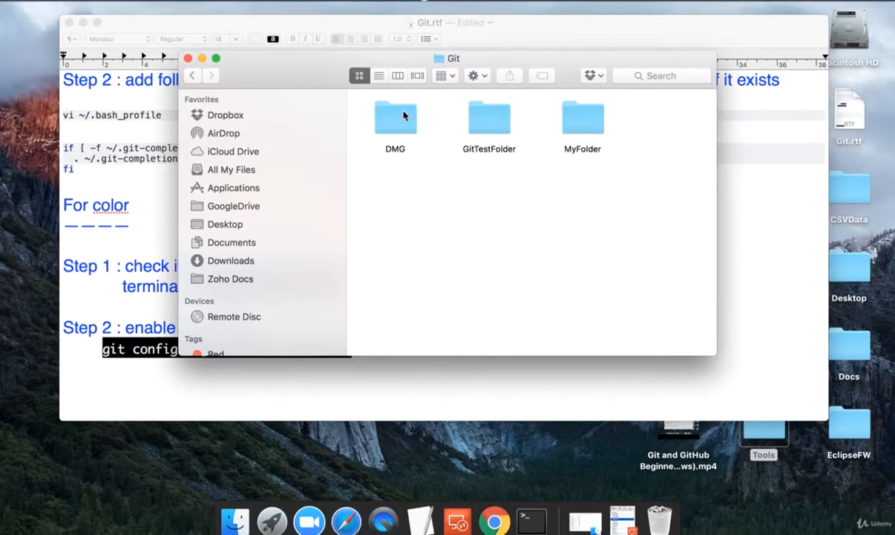
# From MyFolder's context menu start a New Terminal at Folder and enter 'git status' there.
pyautogui.rightClick(582, 119)
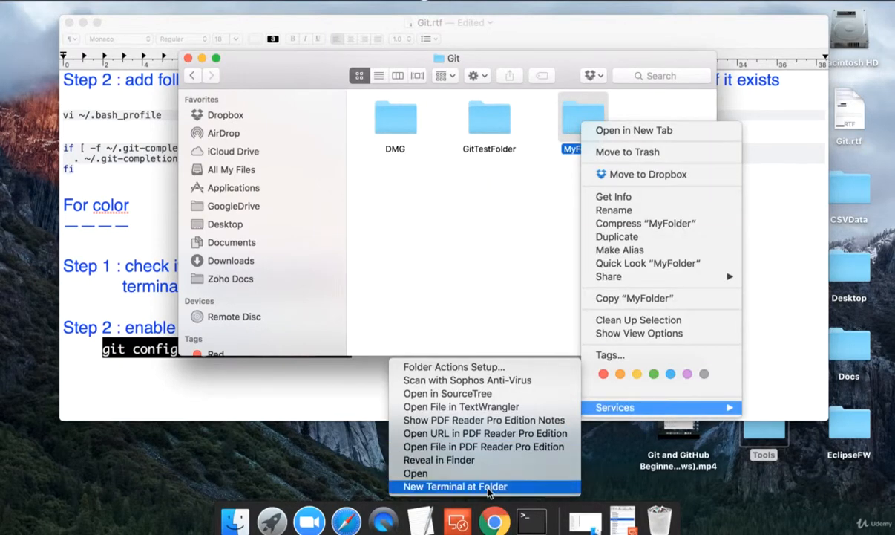
pyautogui.click(454, 487)
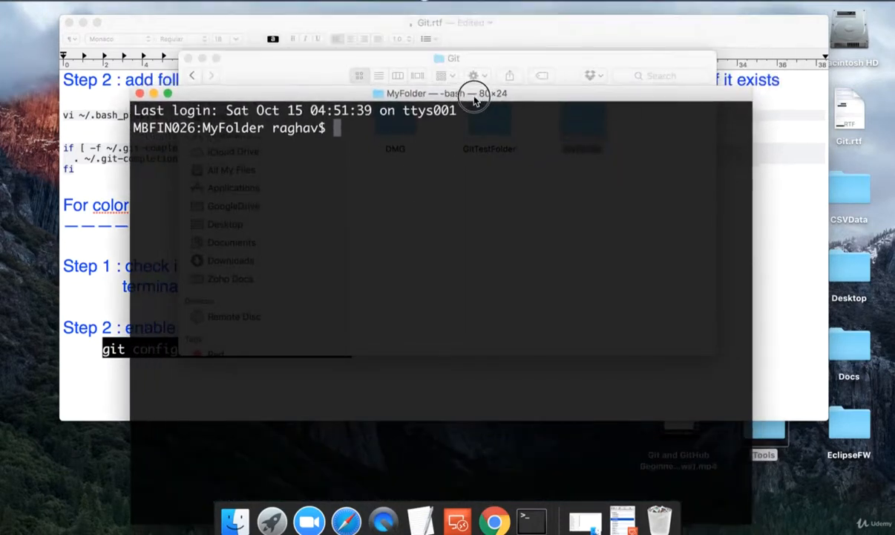
pyautogui.write('git')
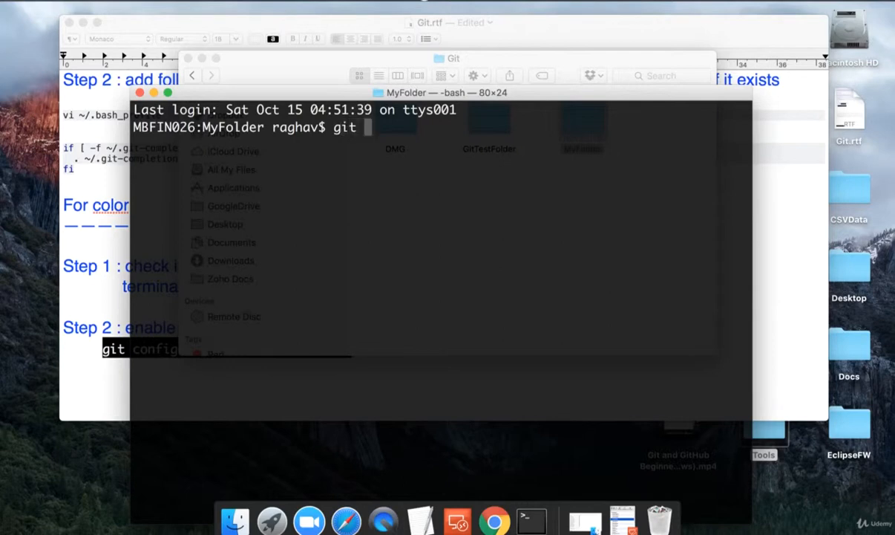
pyautogui.write('status')
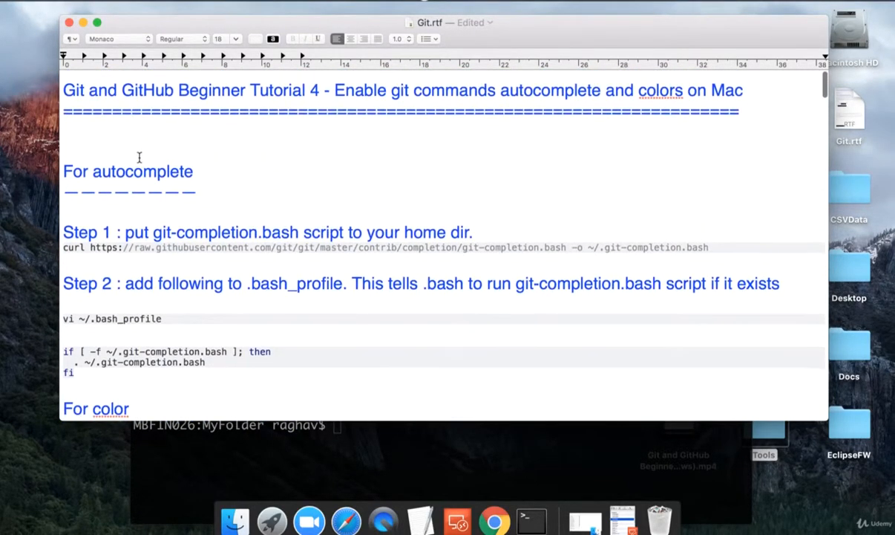
pyautogui.moveTo(294, 162)
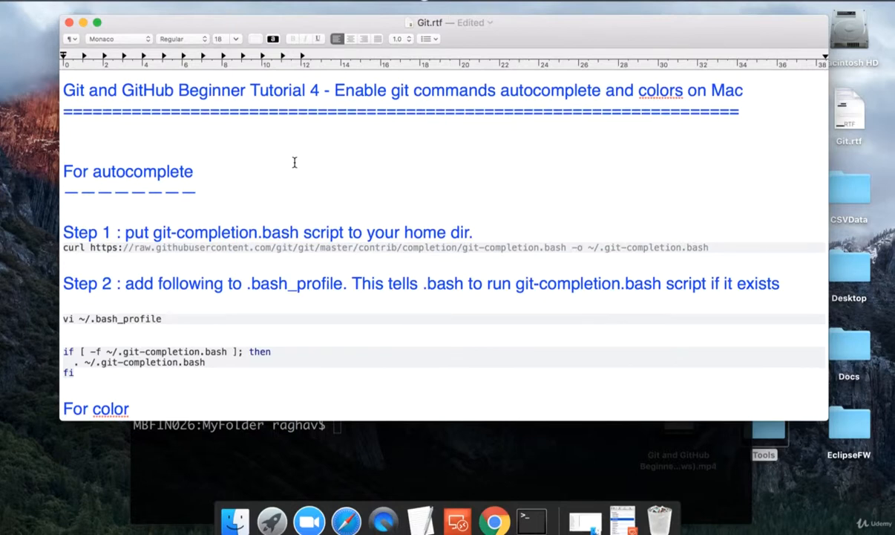
pyautogui.moveTo(364, 129)
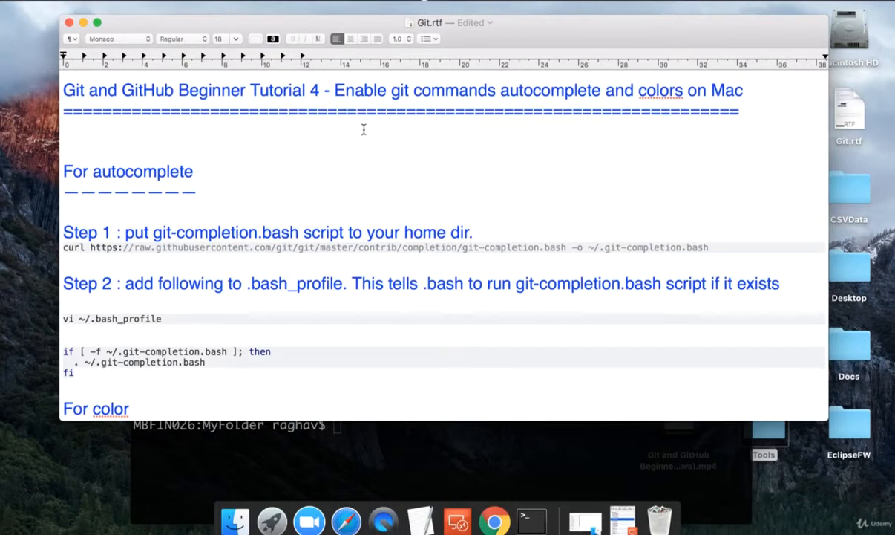